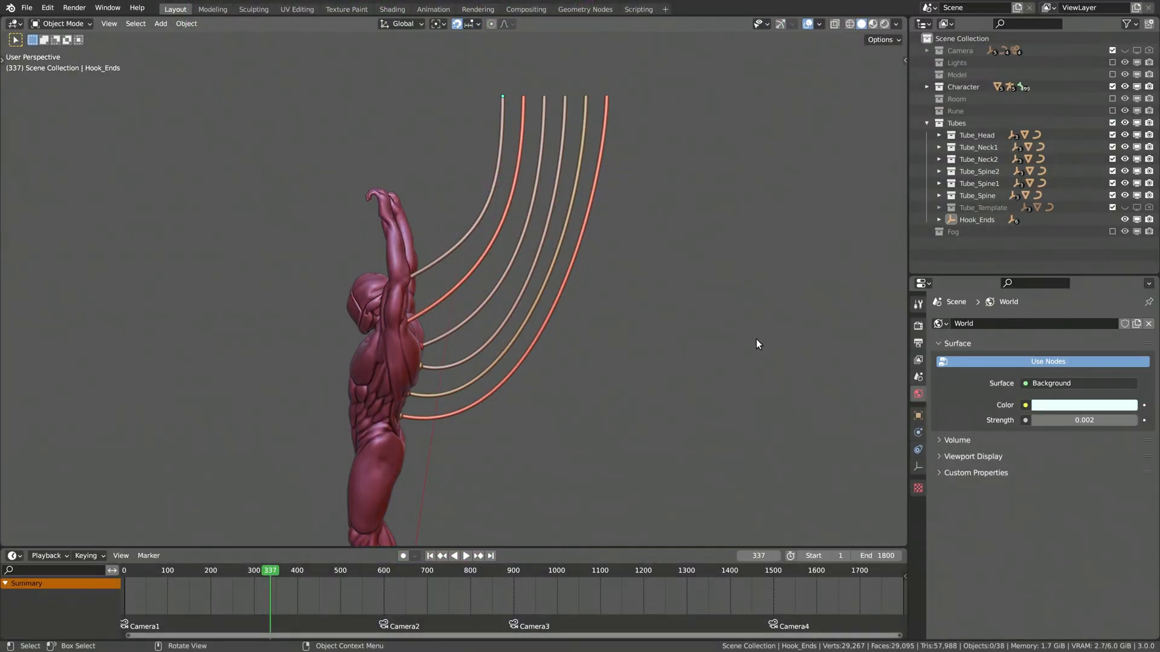
Step: Confirm Eevee as render engine and tick Bloom with radius 6.5 and intensity 0.05
{"action": "left_click", "coordinate": [873, 24]}
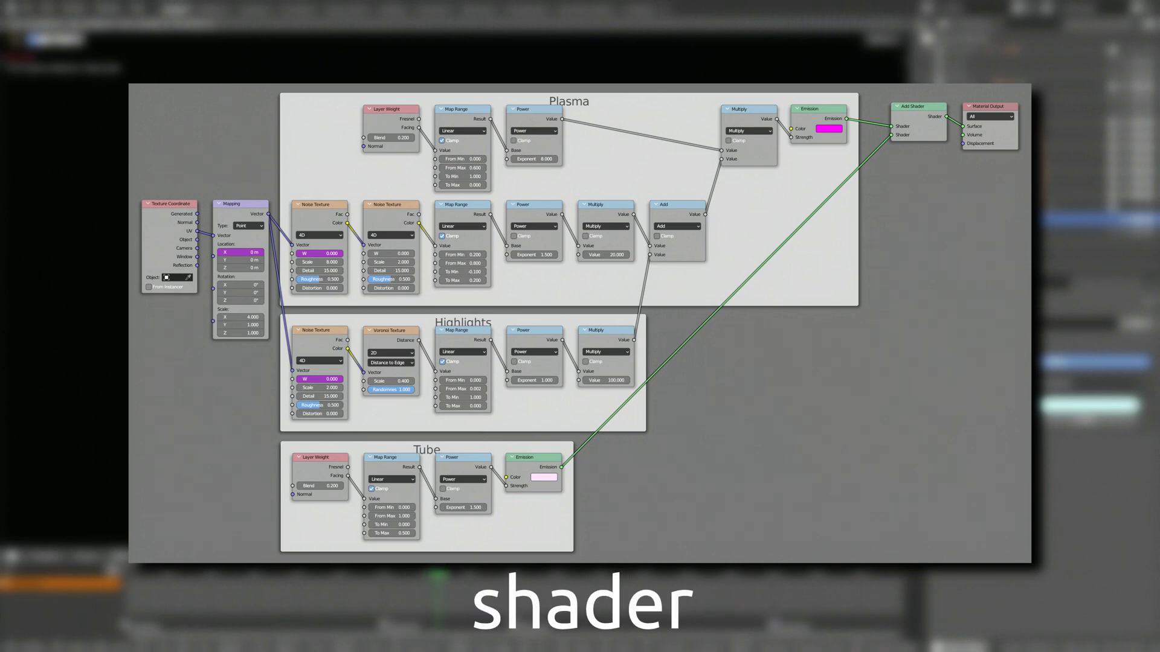
{"action": "left_click", "coordinate": [175, 9]}
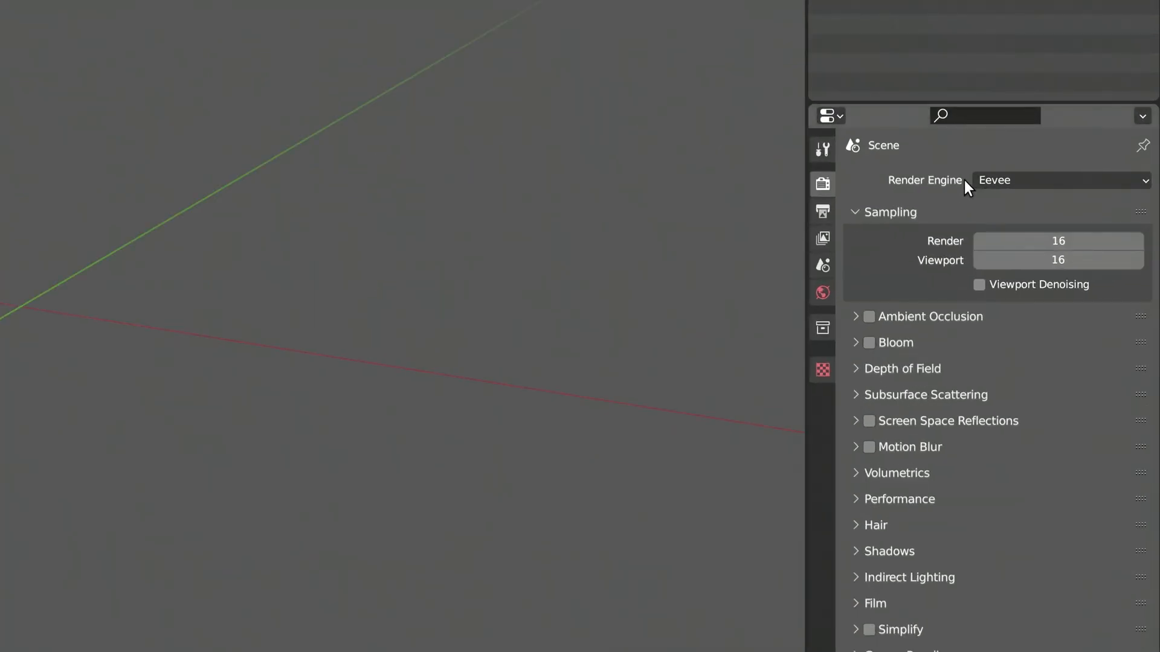
{"action": "left_click", "coordinate": [1057, 180]}
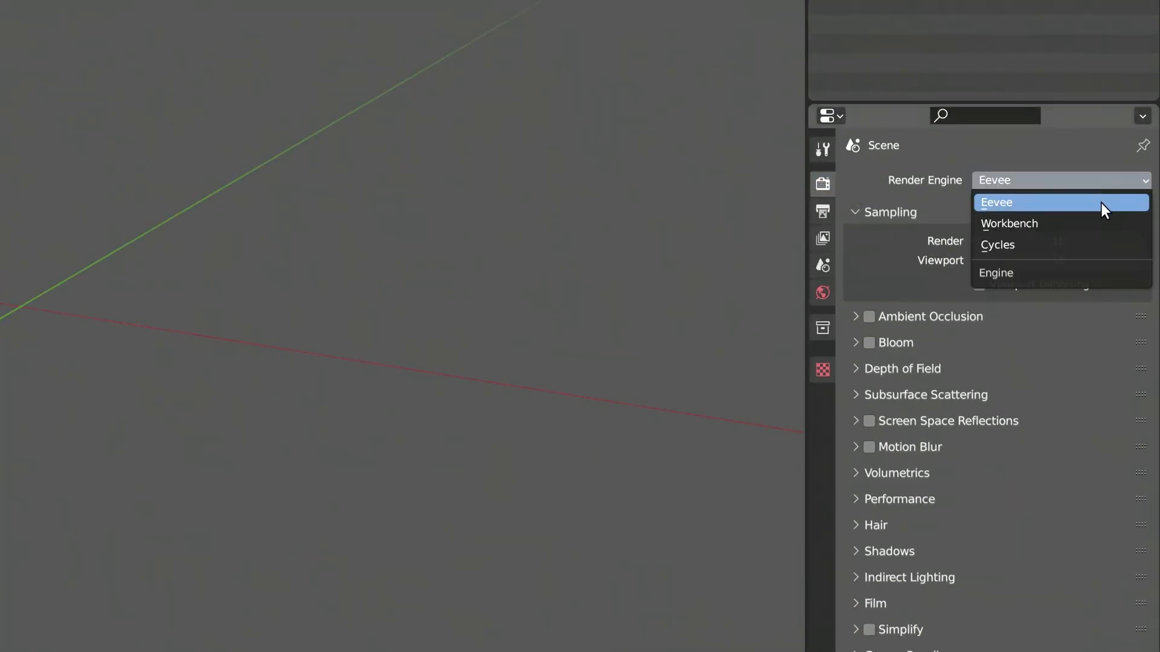
{"action": "left_click", "coordinate": [997, 202]}
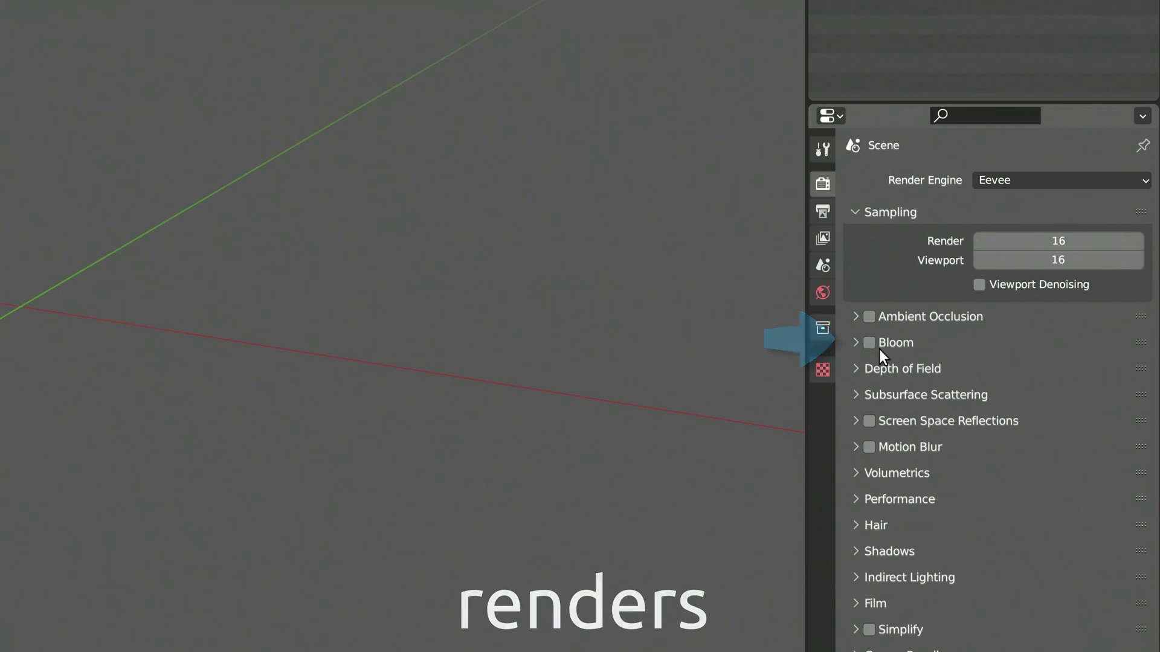
{"action": "left_click", "coordinate": [867, 342]}
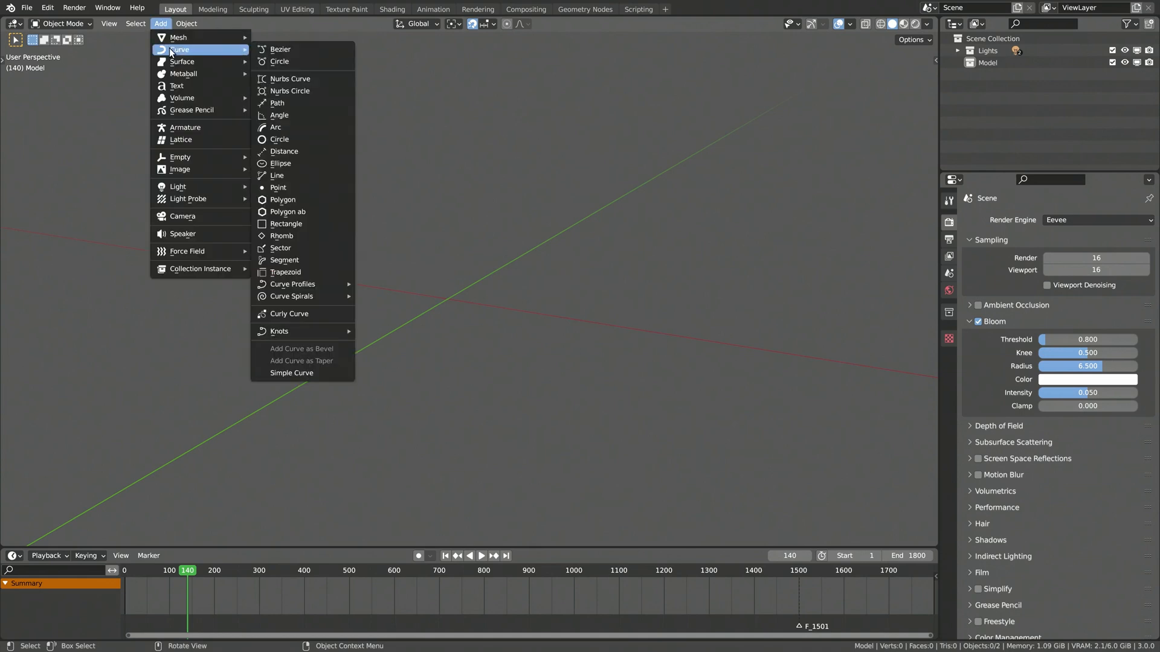
Step: Add a Bezier curve and give it a 0.1 m round bevel depth
{"action": "left_click", "coordinate": [280, 49]}
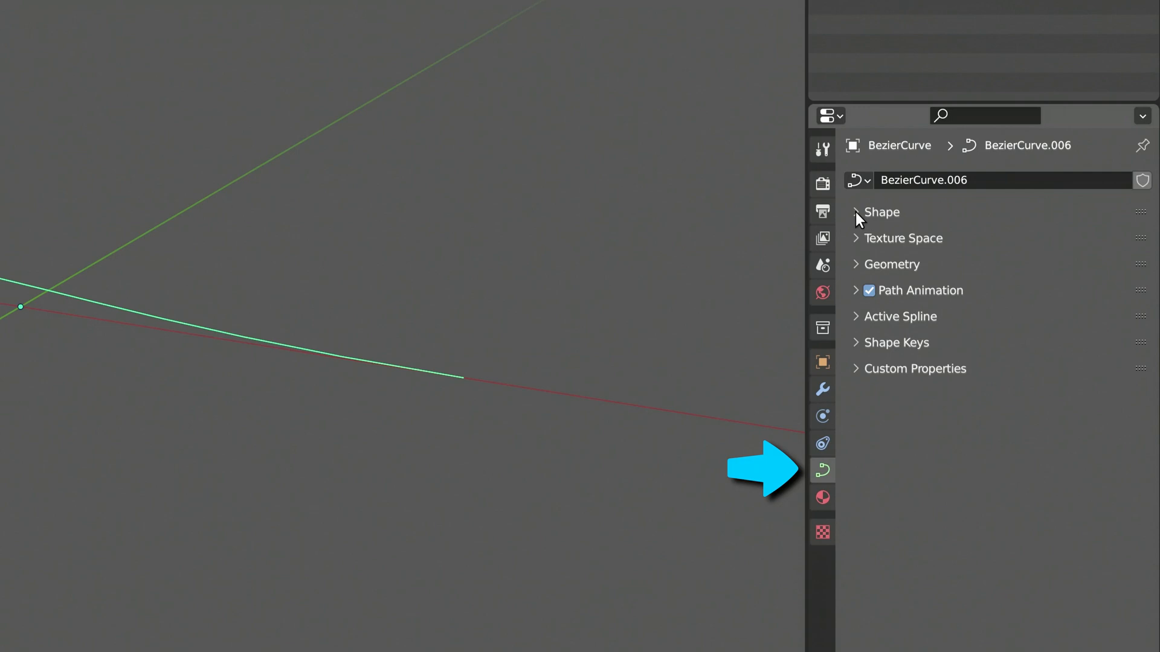
{"action": "left_click", "coordinate": [856, 212]}
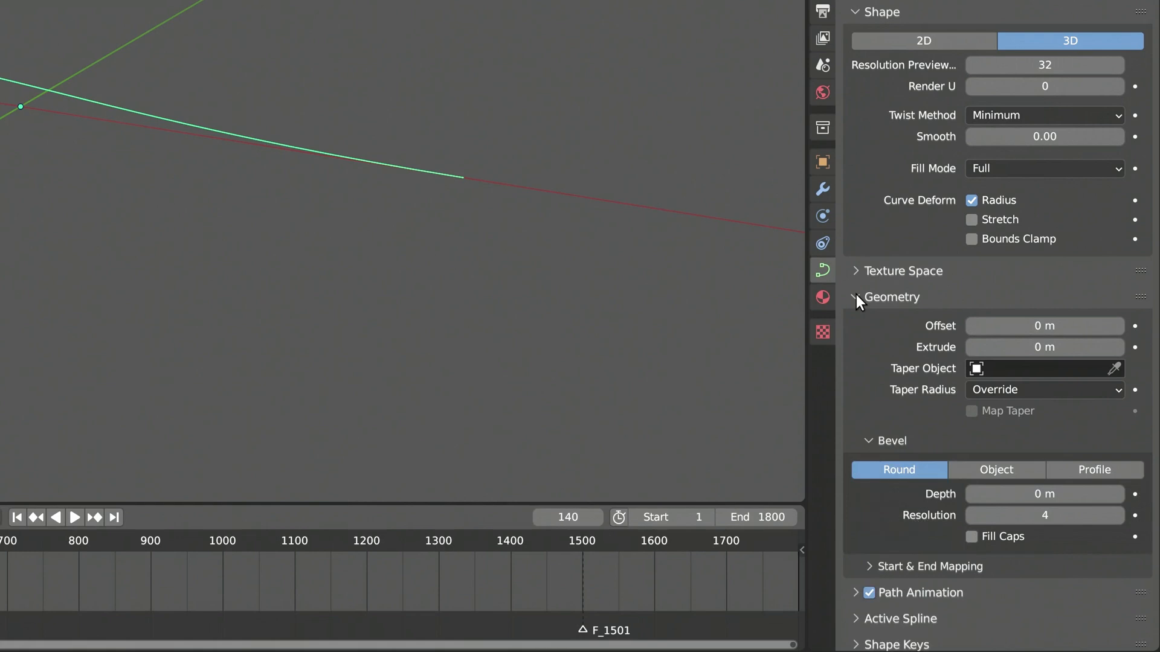
{"action": "left_click", "coordinate": [1045, 494]}
{"action": "type", "text": ".1"}
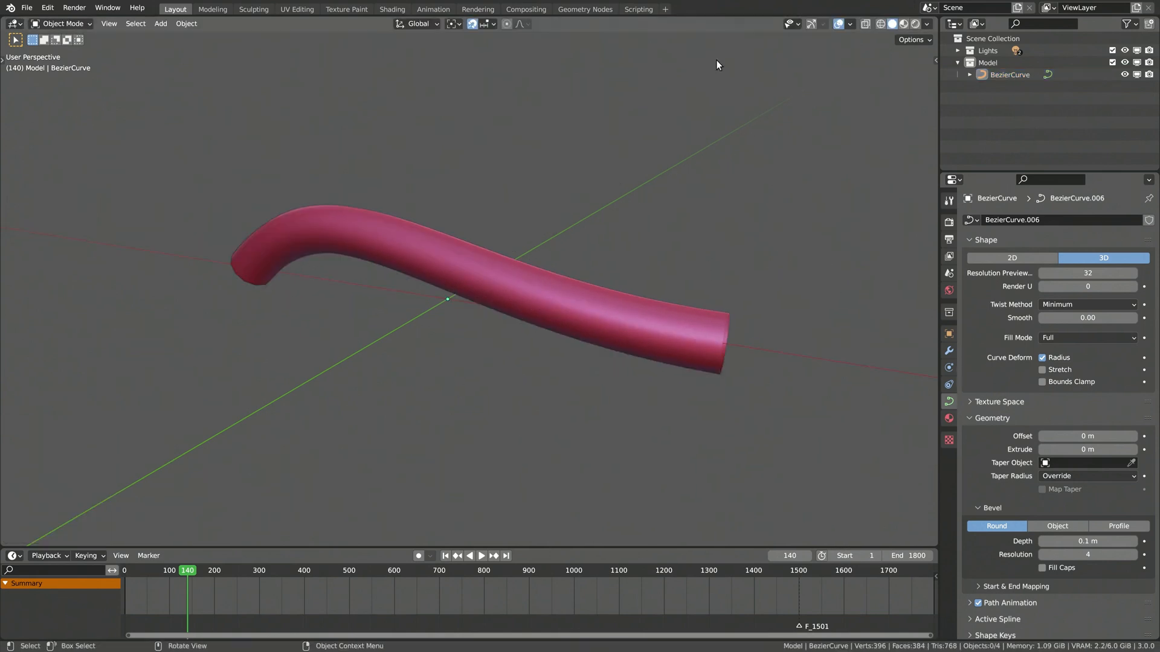
Step: Create a new material for the tube and name it Plasma
{"action": "left_click", "coordinate": [949, 420]}
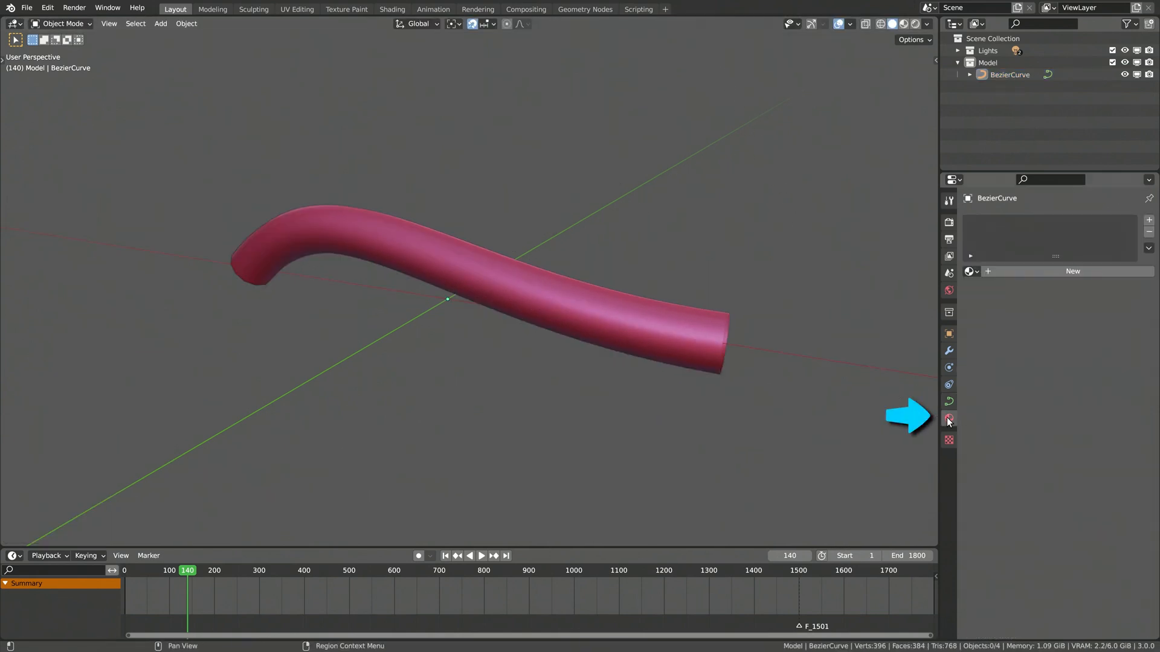
{"action": "left_click", "coordinate": [949, 420]}
{"action": "type", "text": "Plas"}
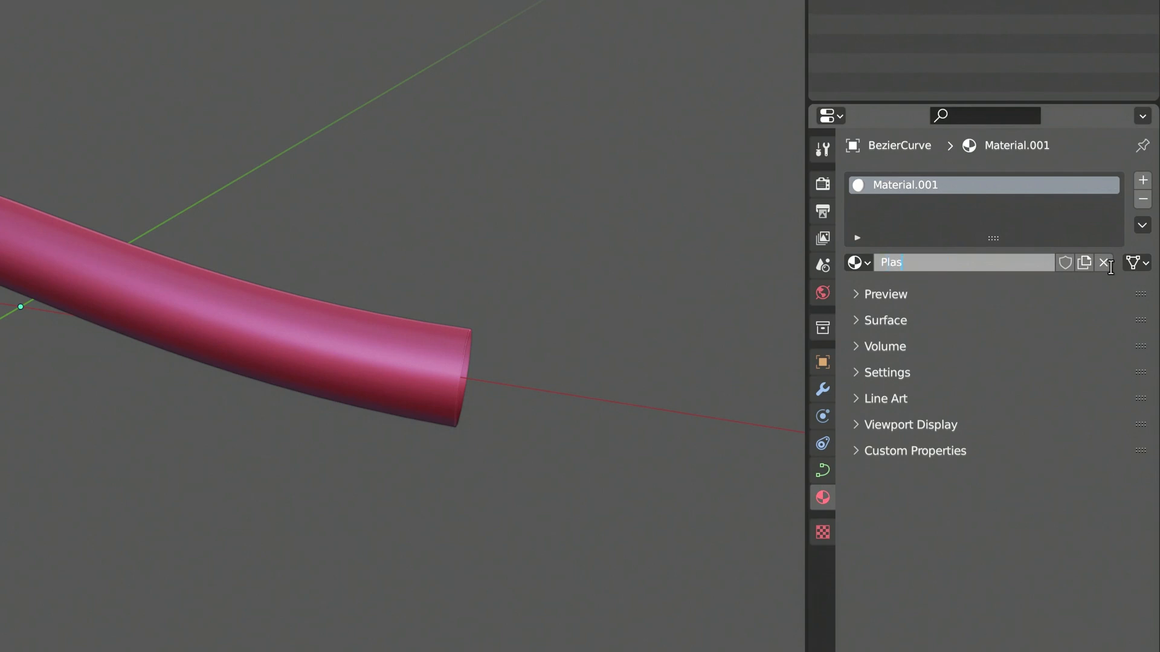
{"action": "key", "text": "Return"}
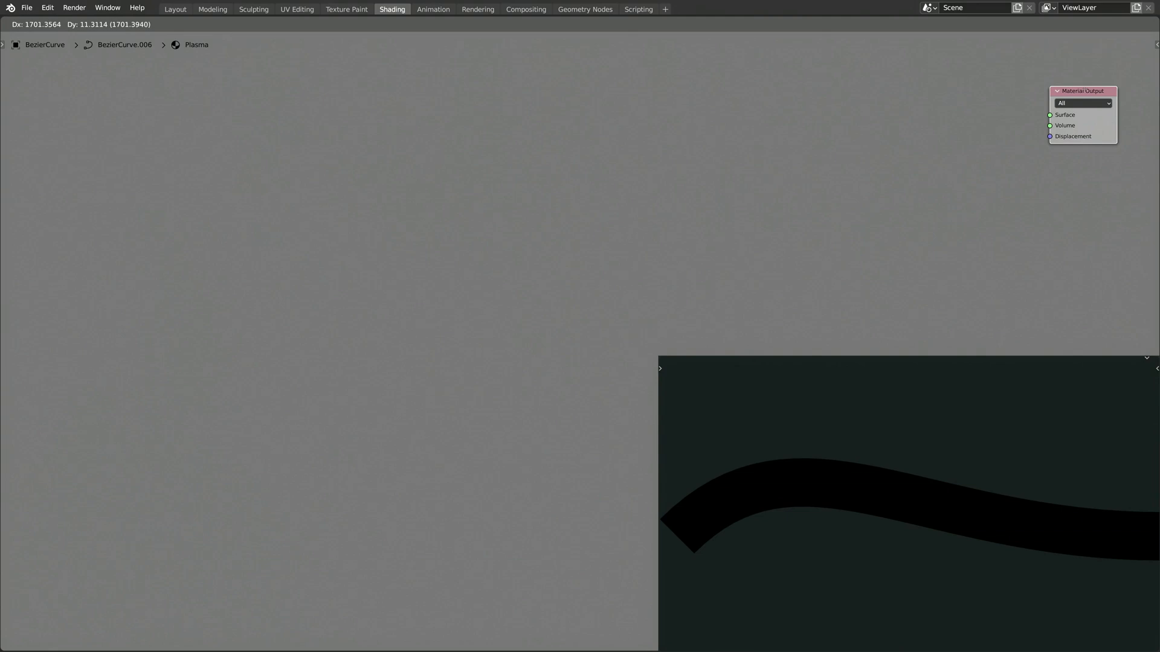
Step: Add an Emission node beside the Material Output, feeding Surface with a magenta colour
{"action": "left_click", "coordinate": [149, 23]}
{"action": "type", "text": "e"}
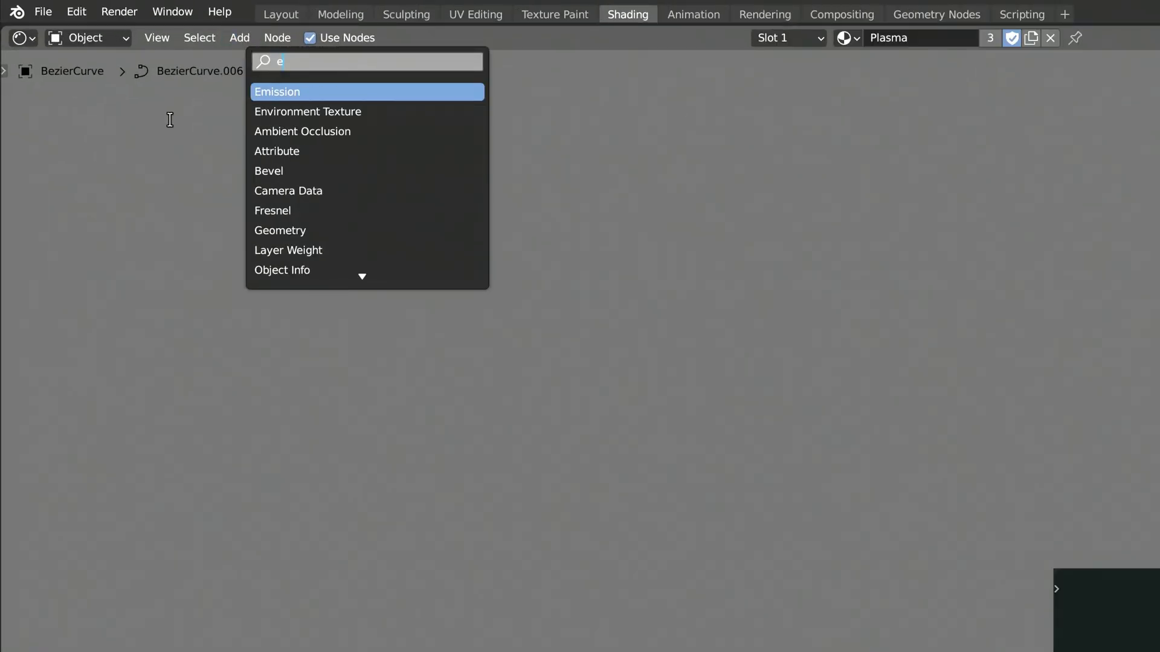
{"action": "left_click", "coordinate": [277, 92]}
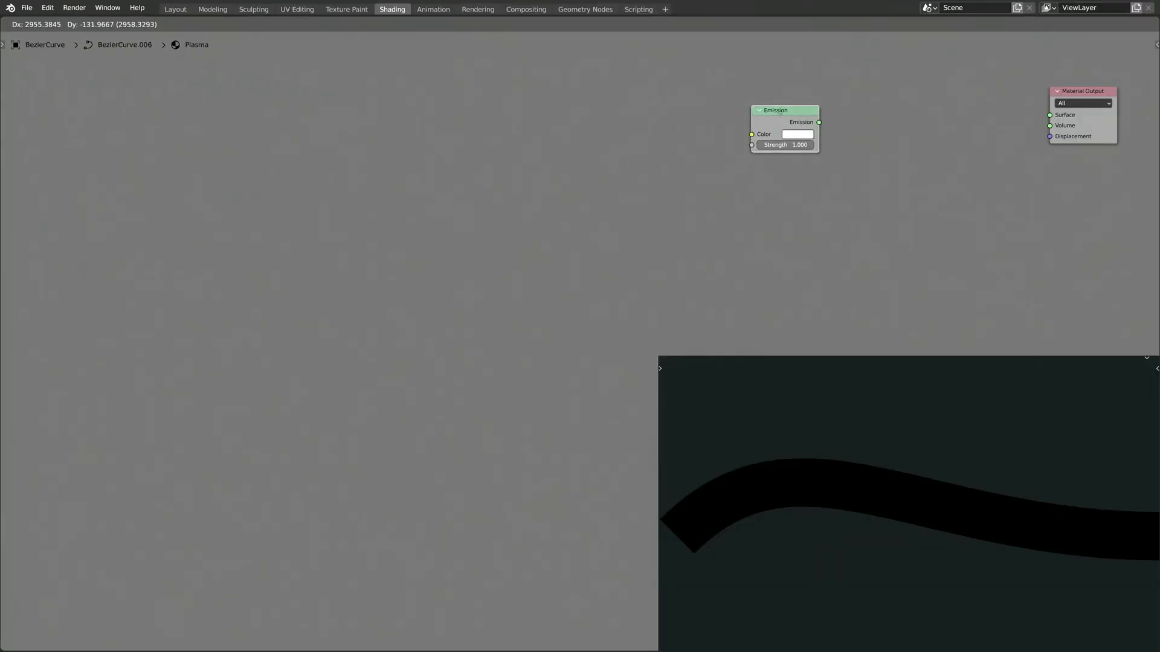
{"action": "left_click", "coordinate": [798, 134]}
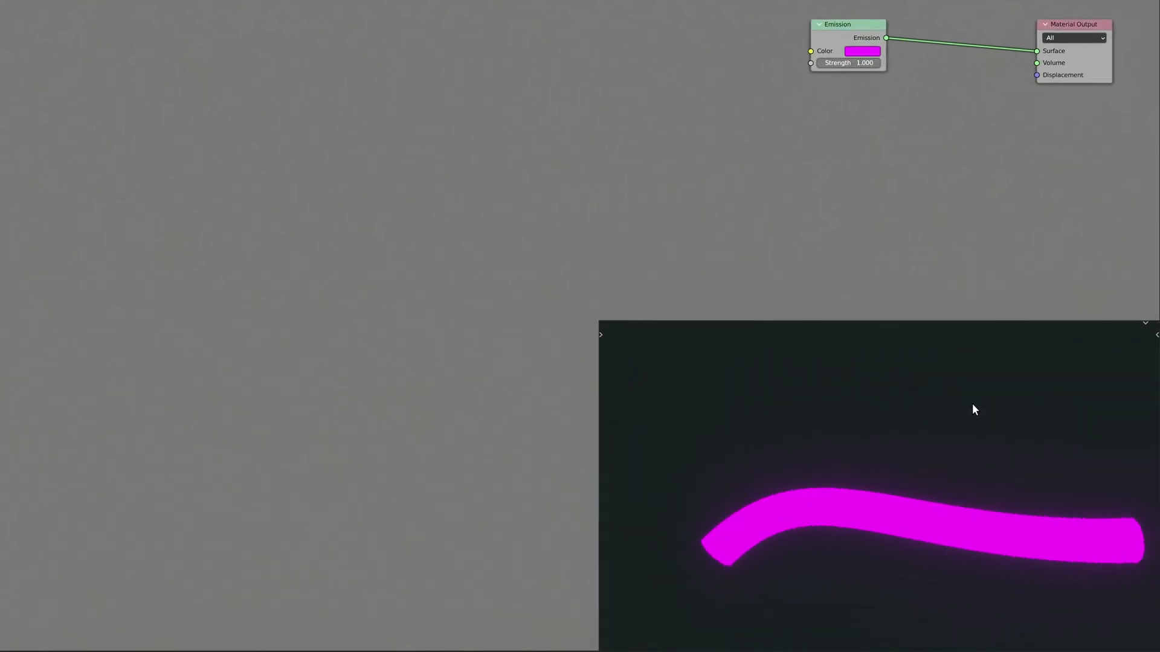
Step: Add Texture Coordinate, Mapping, two Noise Textures, Map Range and two Math nodes
{"action": "left_click", "coordinate": [149, 24]}
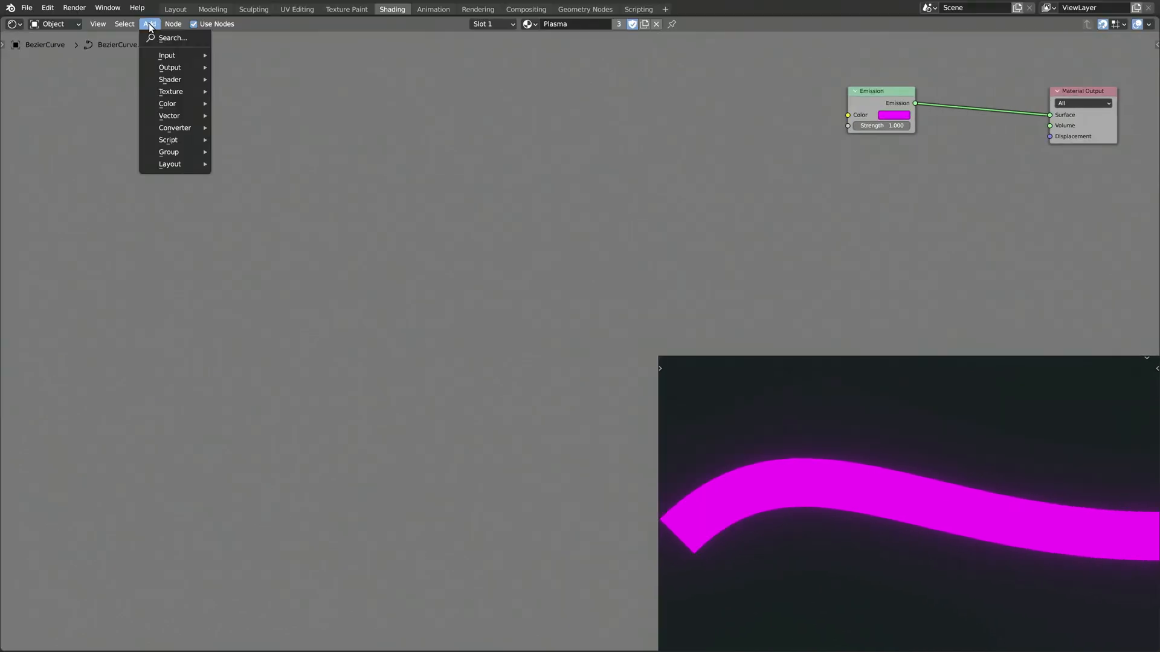
{"action": "type", "text": "c"}
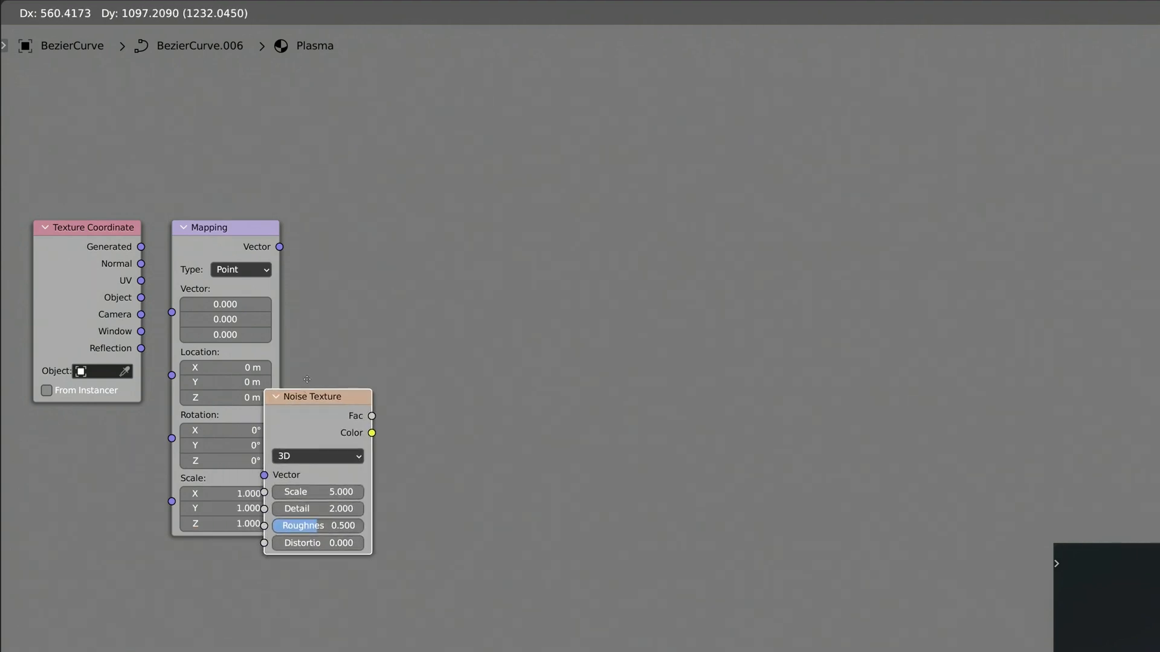
{"action": "key", "text": "shift+d"}
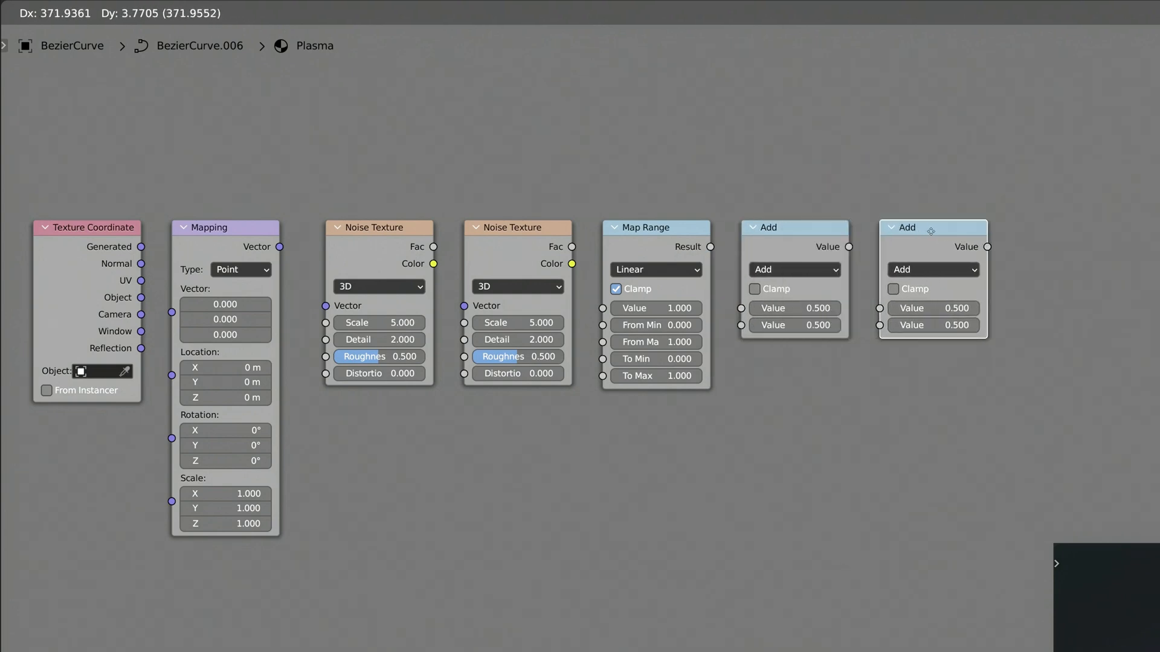
Step: Set the two Math nodes' operations to Power and Multiply
{"action": "left_click", "coordinate": [794, 268]}
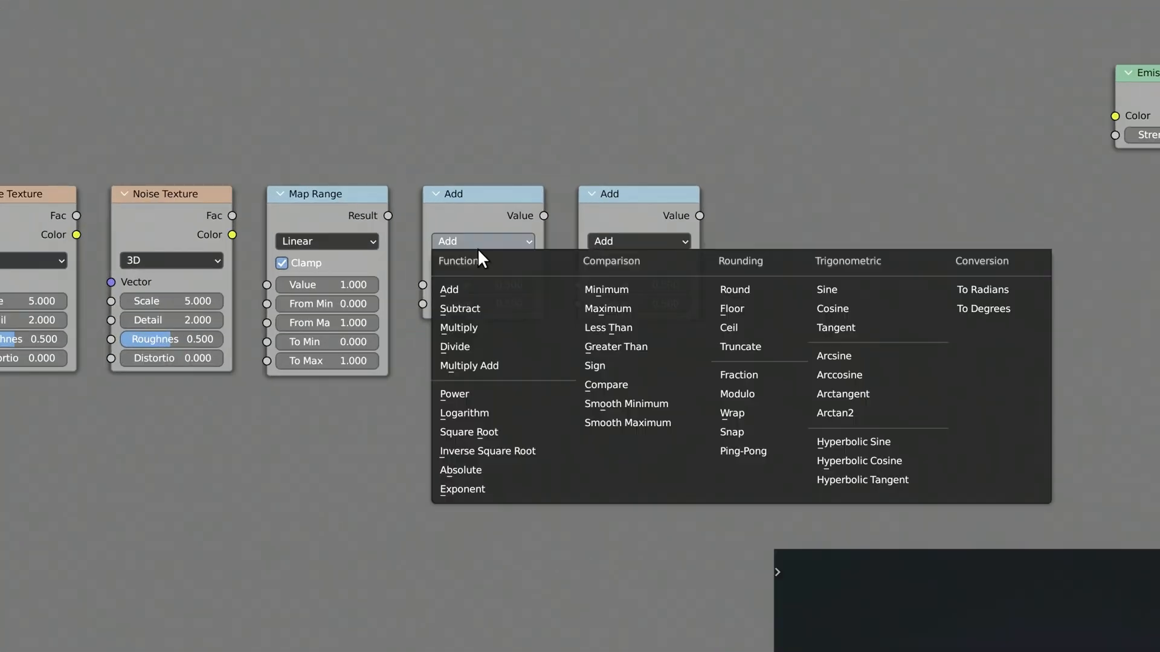
{"action": "left_click", "coordinate": [455, 393]}
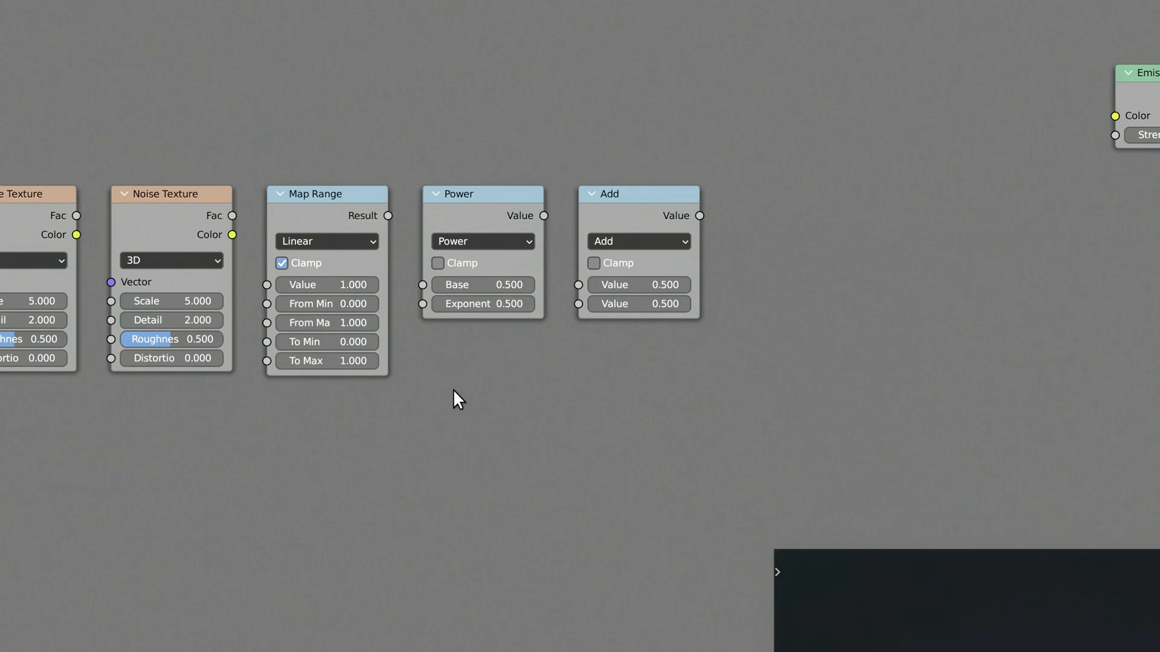
{"action": "left_click", "coordinate": [638, 241]}
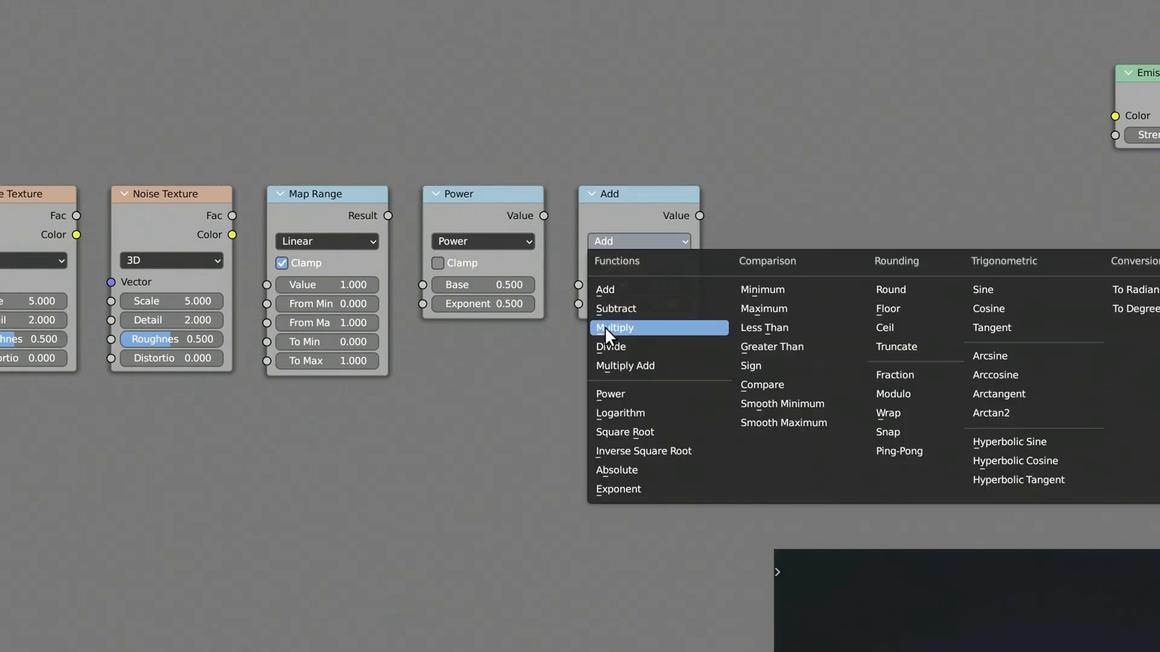
{"action": "left_click", "coordinate": [614, 327]}
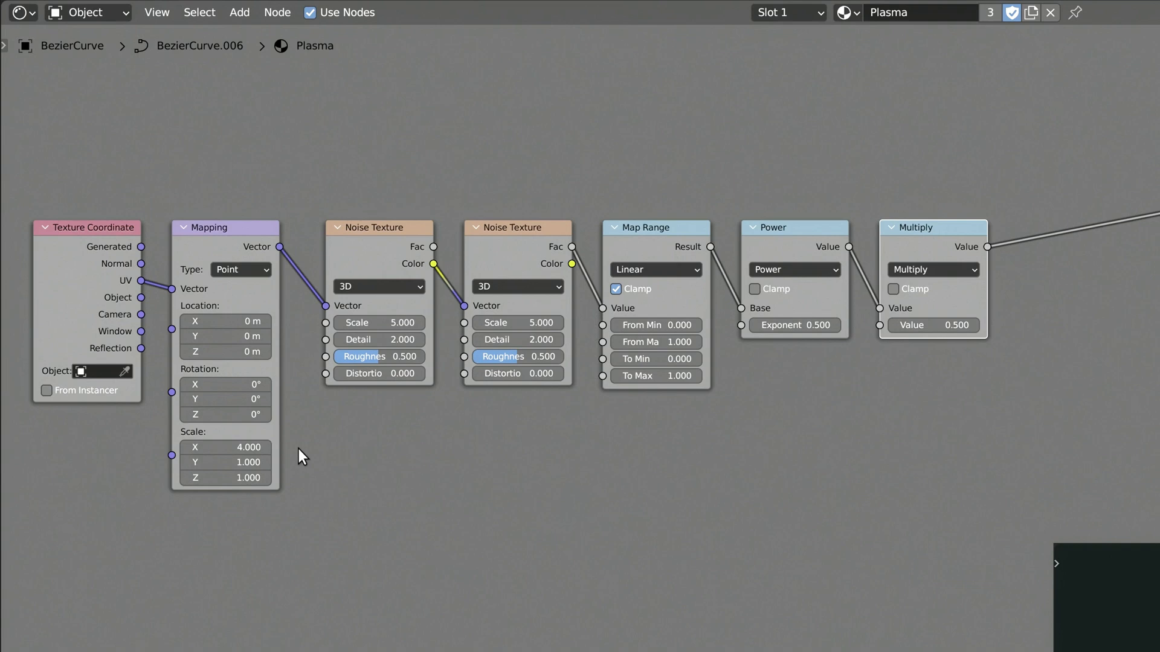
Step: Switch the noise to 4D and set the Multiply strength factor to 50
{"action": "left_click", "coordinate": [377, 287]}
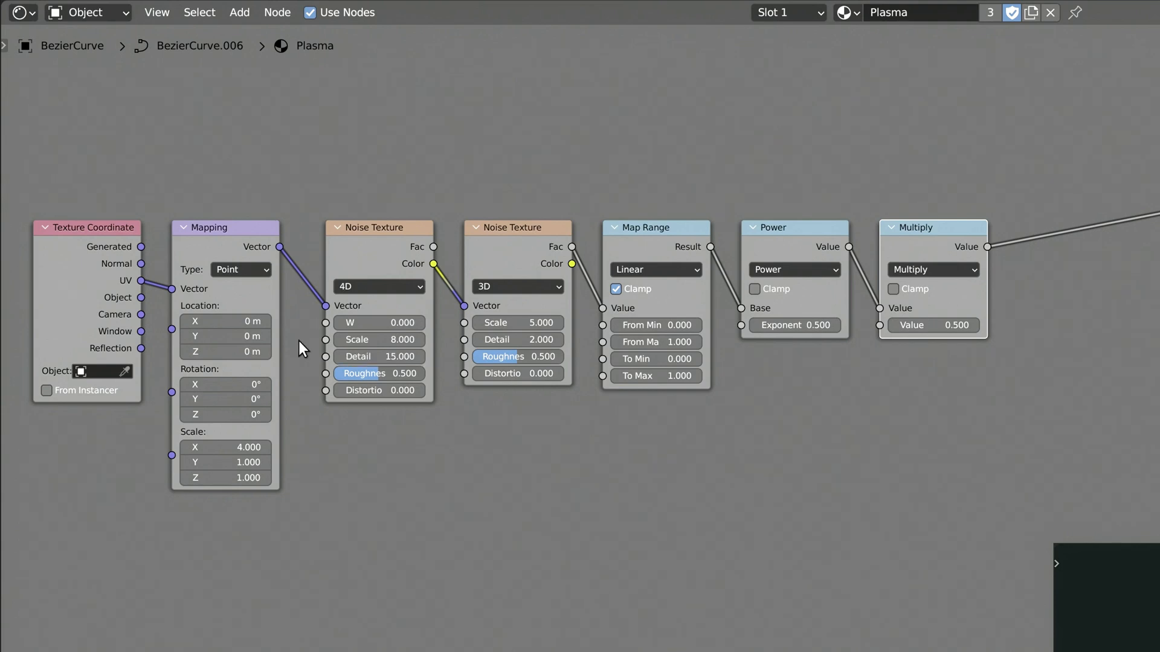
{"action": "mouse_move", "coordinate": [310, 343]}
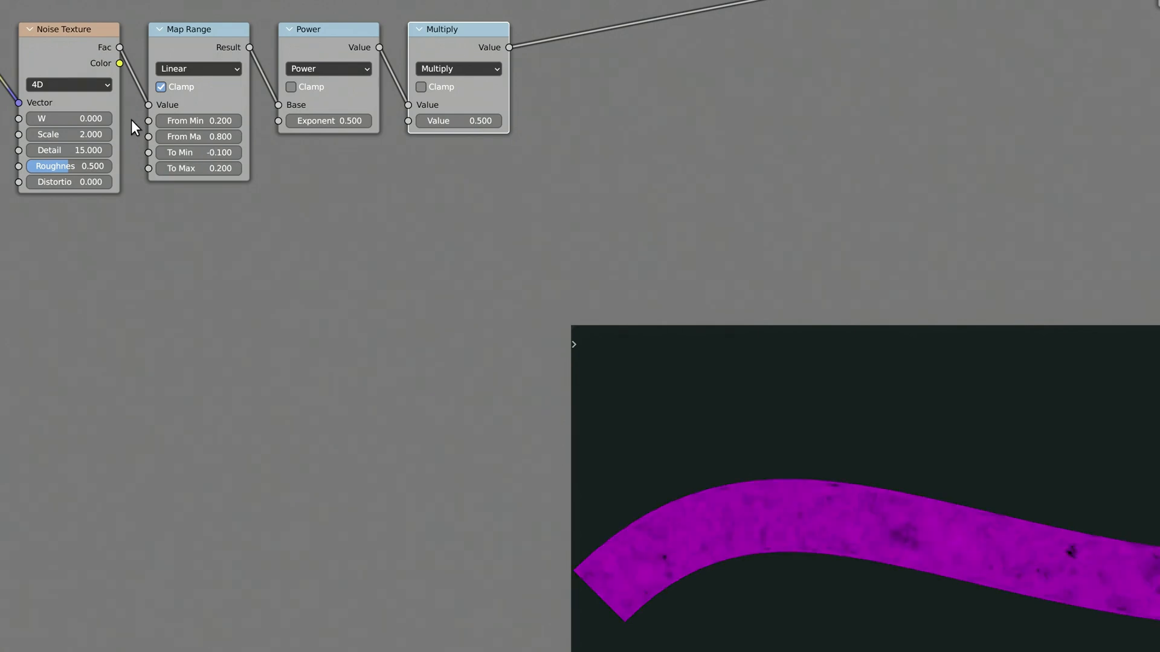
{"action": "double_click", "coordinate": [328, 121]}
{"action": "type", "text": "1"}
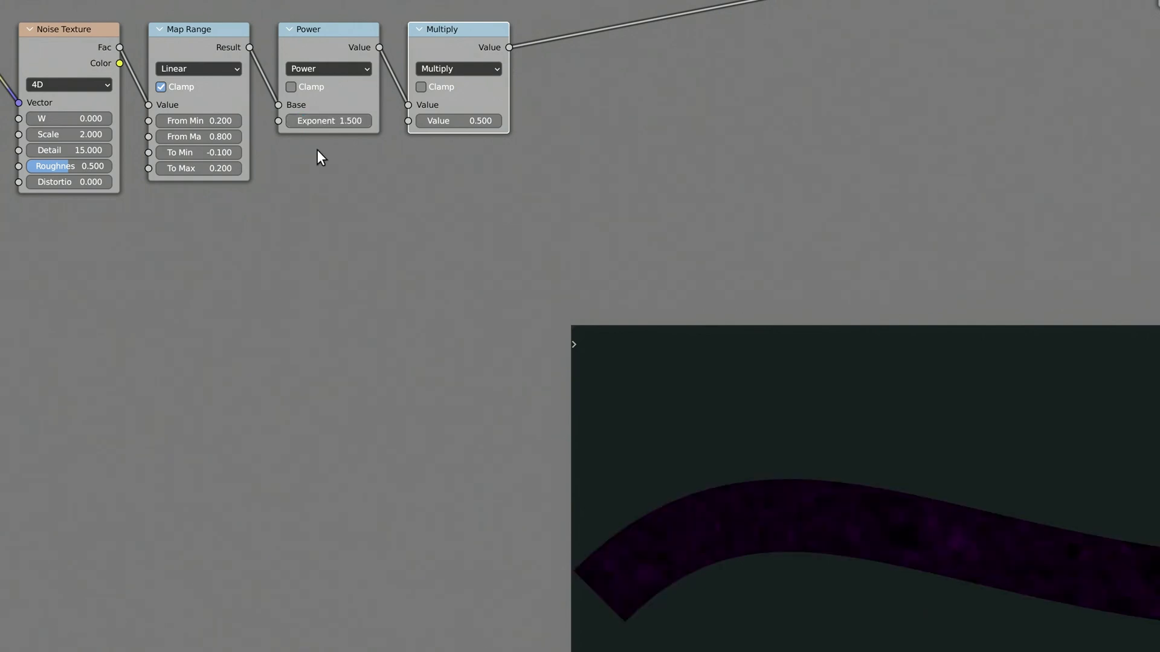
{"action": "double_click", "coordinate": [457, 120]}
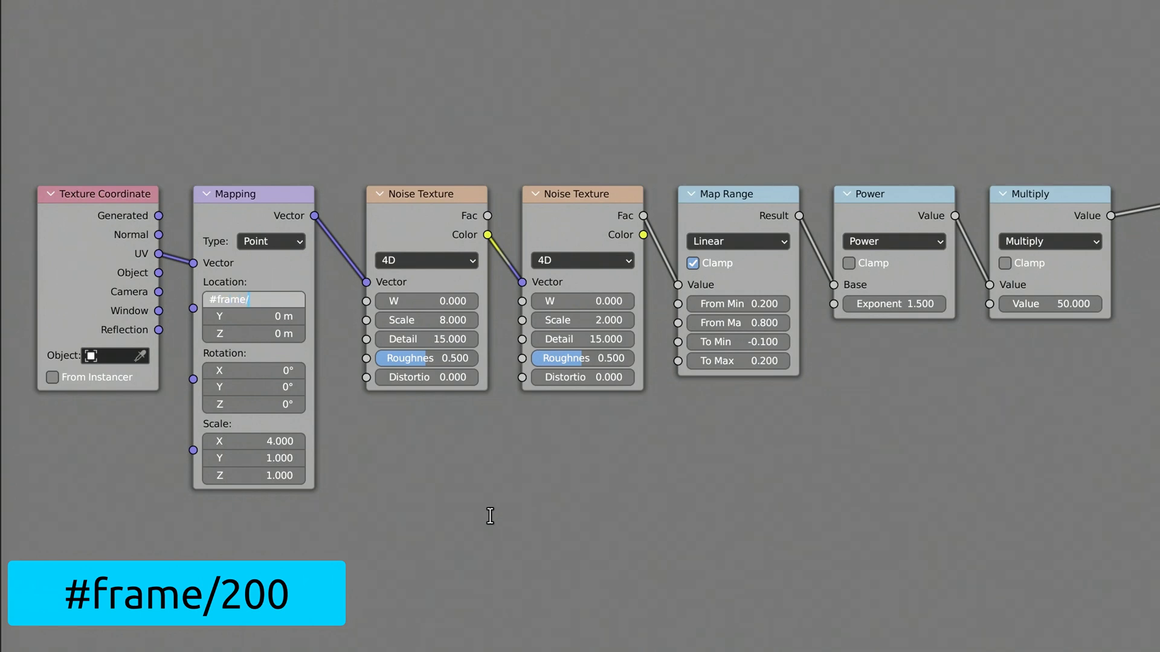
Step: Drive Mapping Location X with #frame/200 so the plasma pattern animates
{"action": "left_click", "coordinate": [253, 299]}
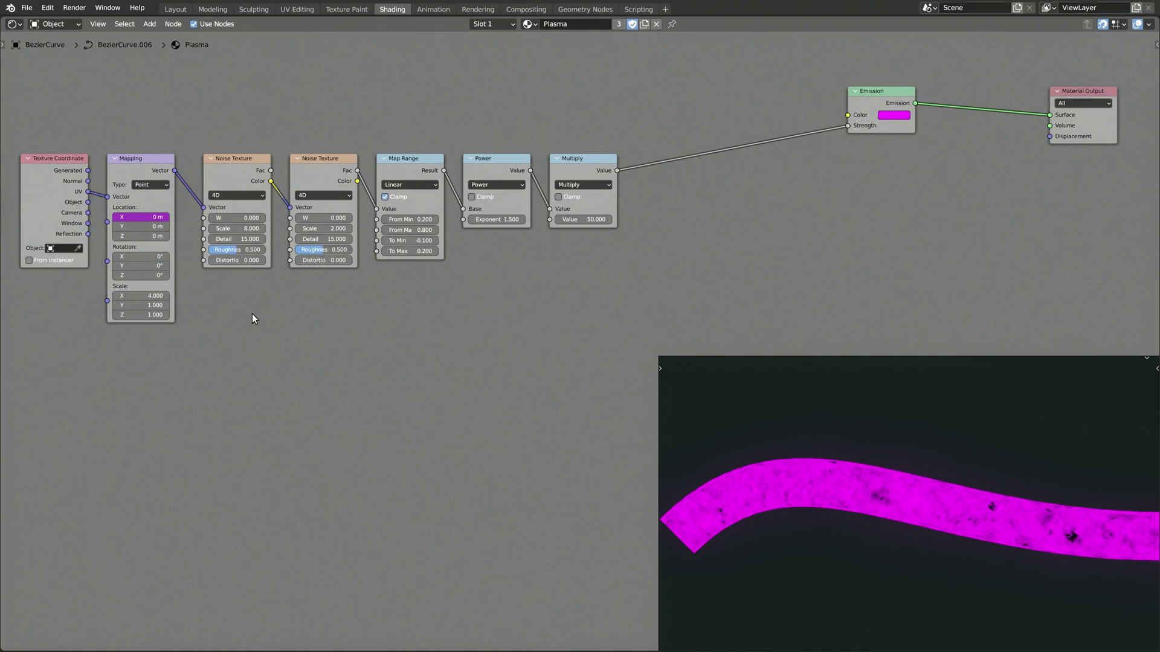
{"action": "left_click_drag", "start_coordinate": [141, 216], "coordinate": [163, 217]}
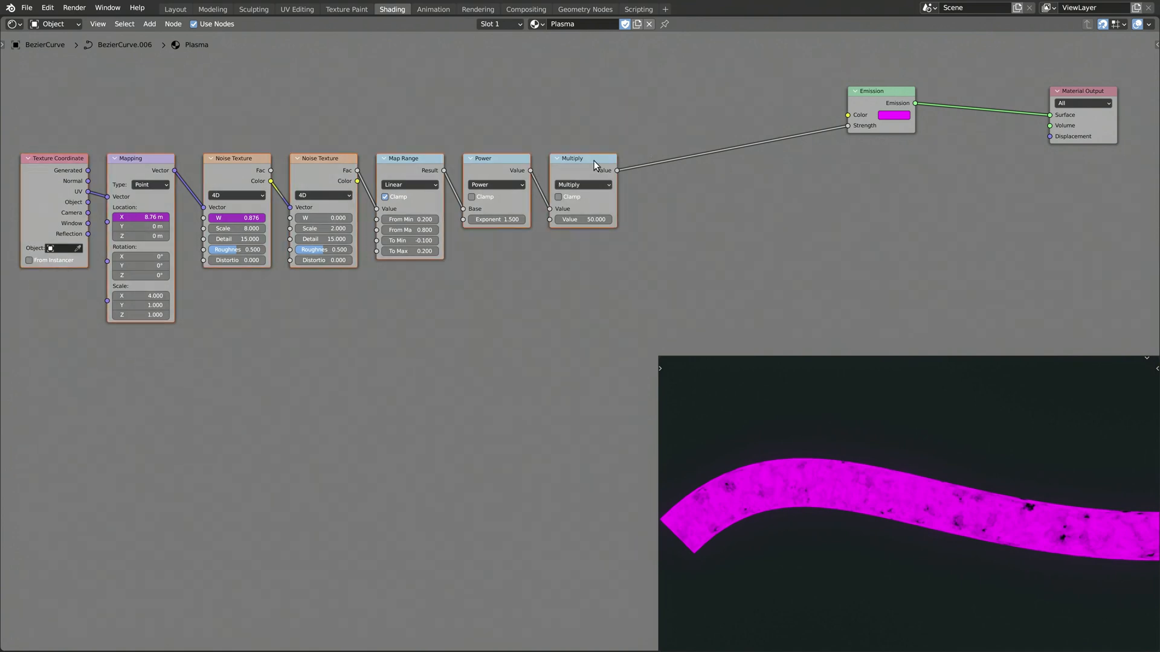
Step: Add a Math node and duplicate it for the edge mask chain
{"action": "left_click", "coordinate": [149, 23]}
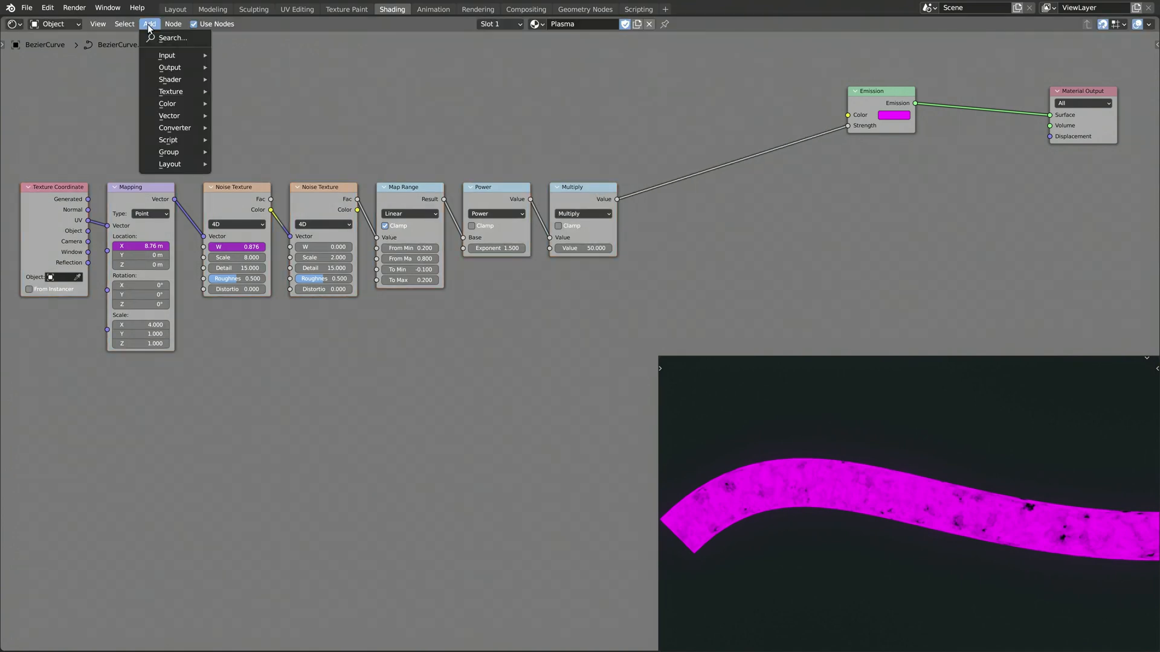
{"action": "type", "text": "m"}
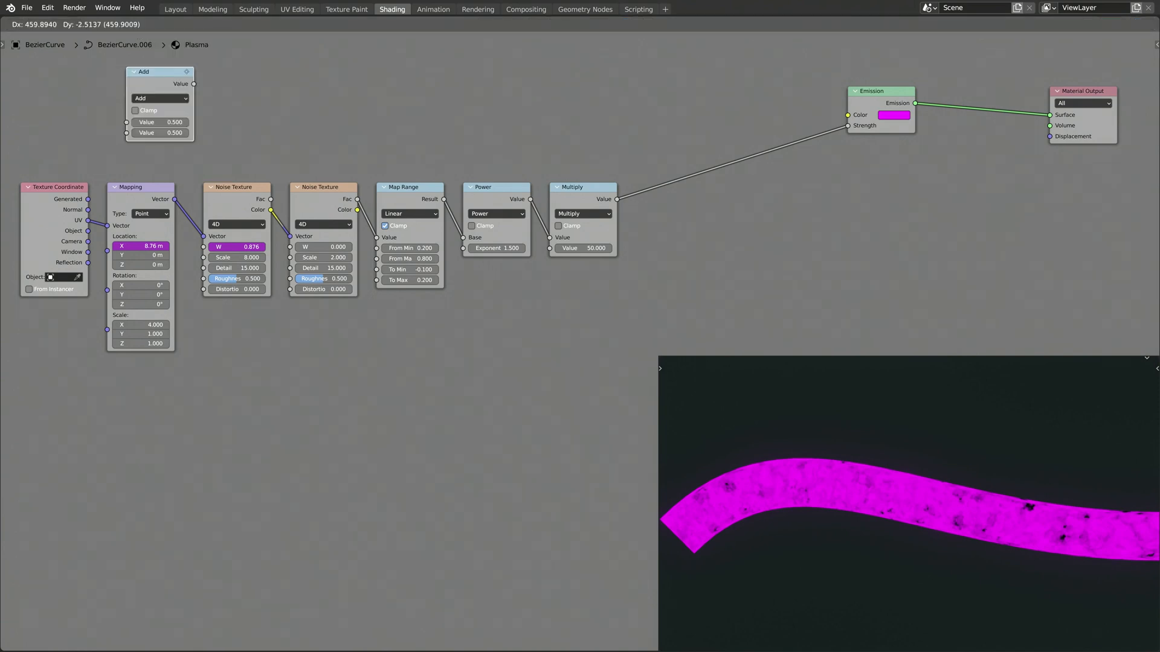
{"action": "key", "text": "shift+d"}
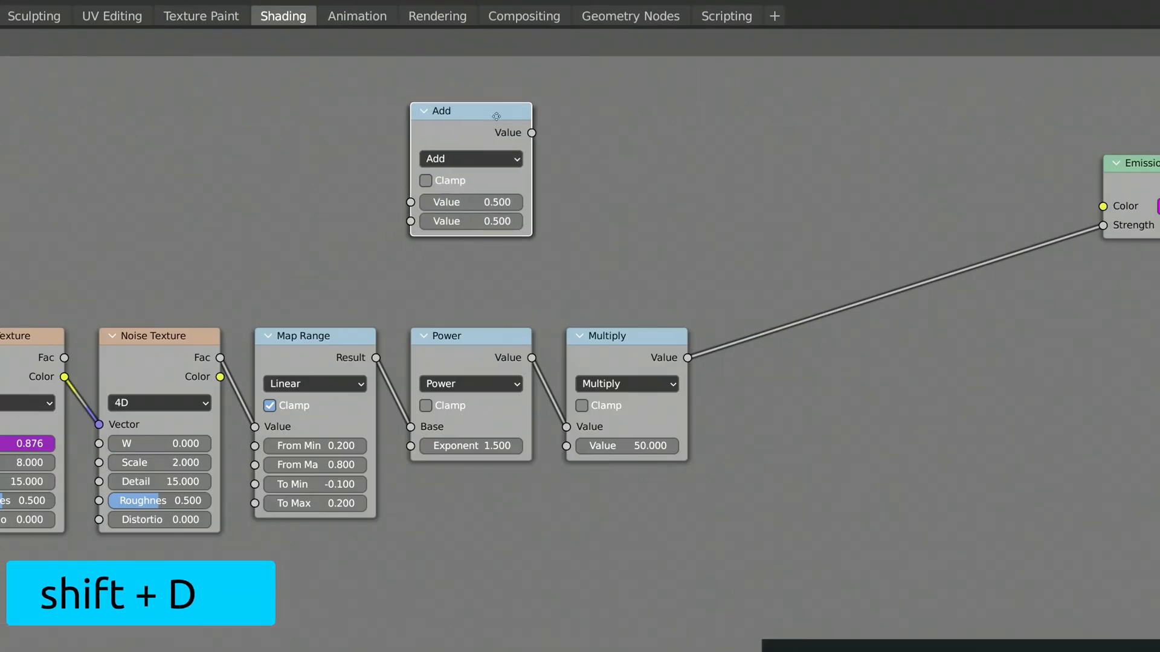
{"action": "key", "text": "shift+d"}
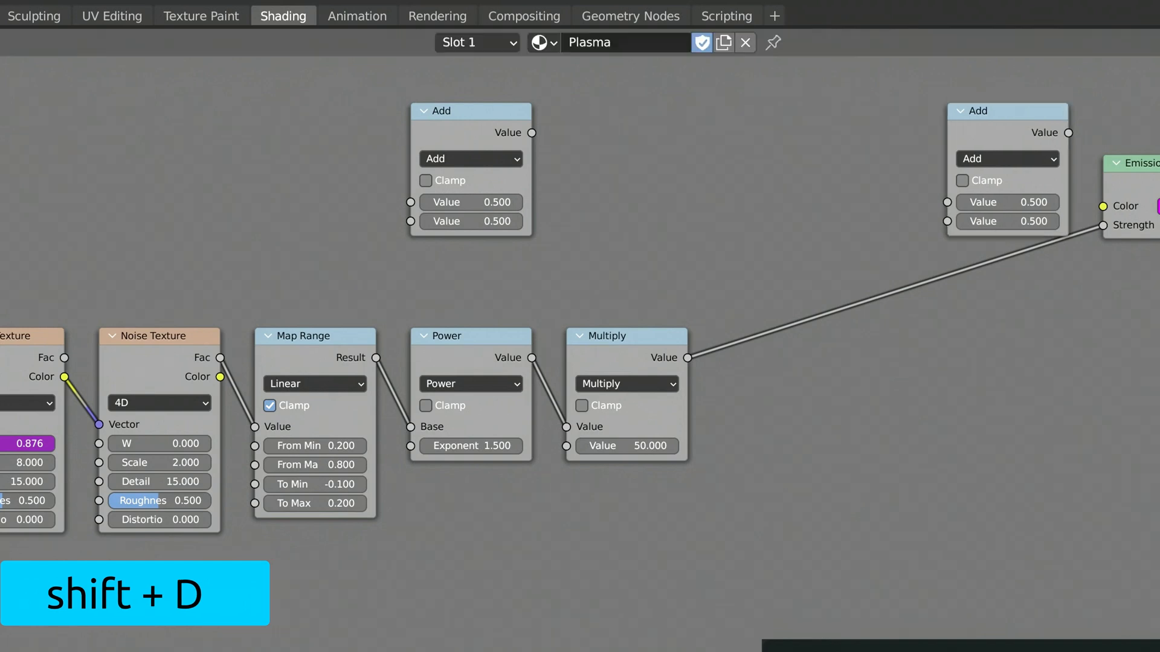
{"action": "key", "text": "shift+d"}
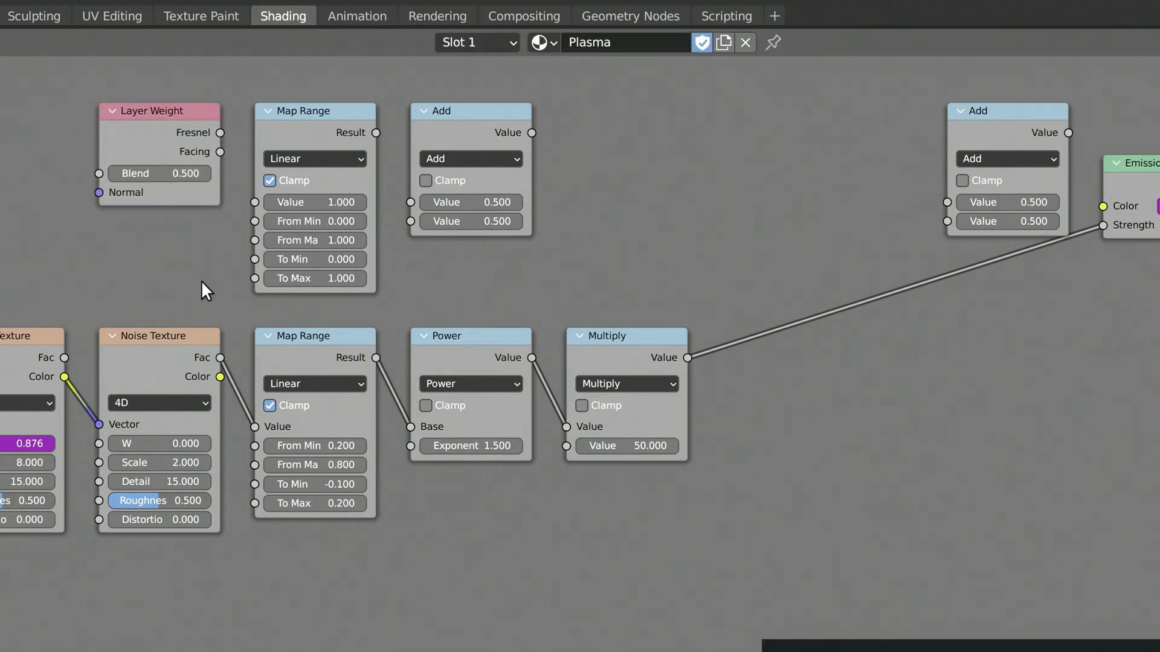
Step: Set Layer Weight blend 0.2, Map Range From Max 0.6 inverted, and Power exponent 8
{"action": "double_click", "coordinate": [158, 173]}
{"action": "type", "text": "2"}
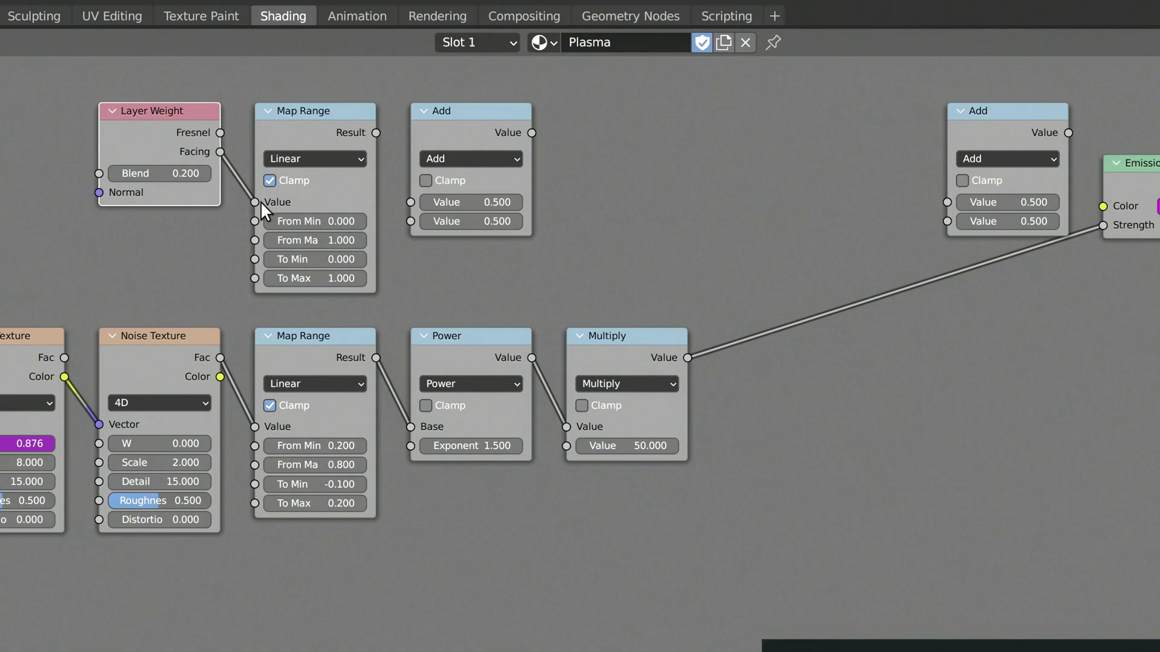
{"action": "double_click", "coordinate": [314, 240]}
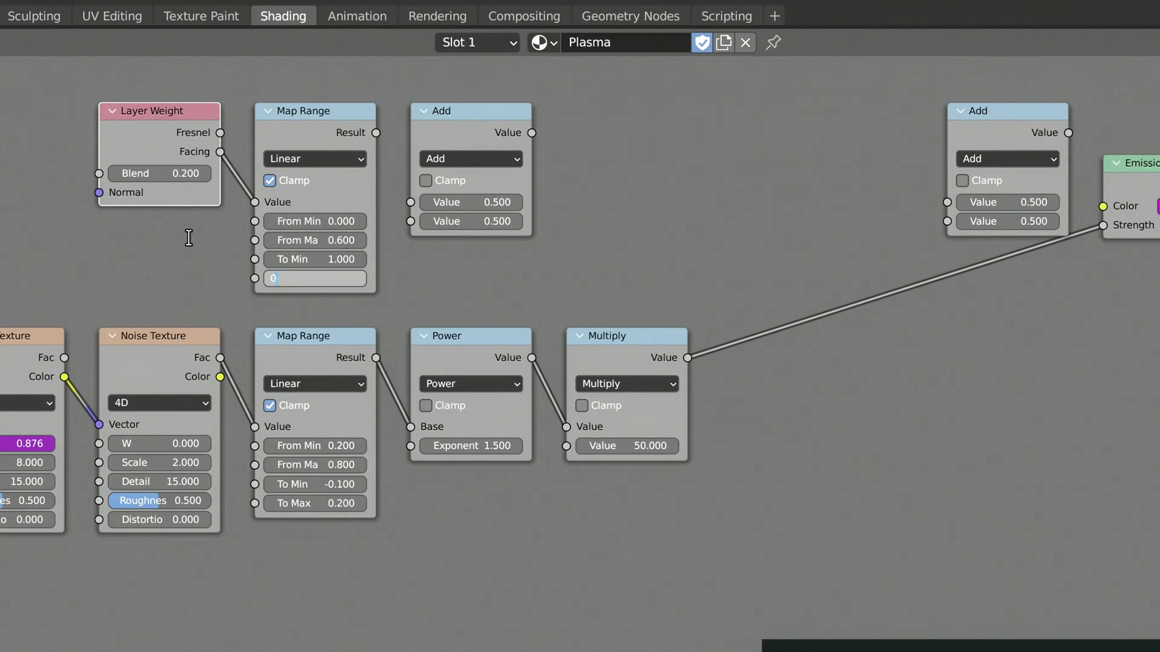
{"action": "left_click", "coordinate": [470, 158]}
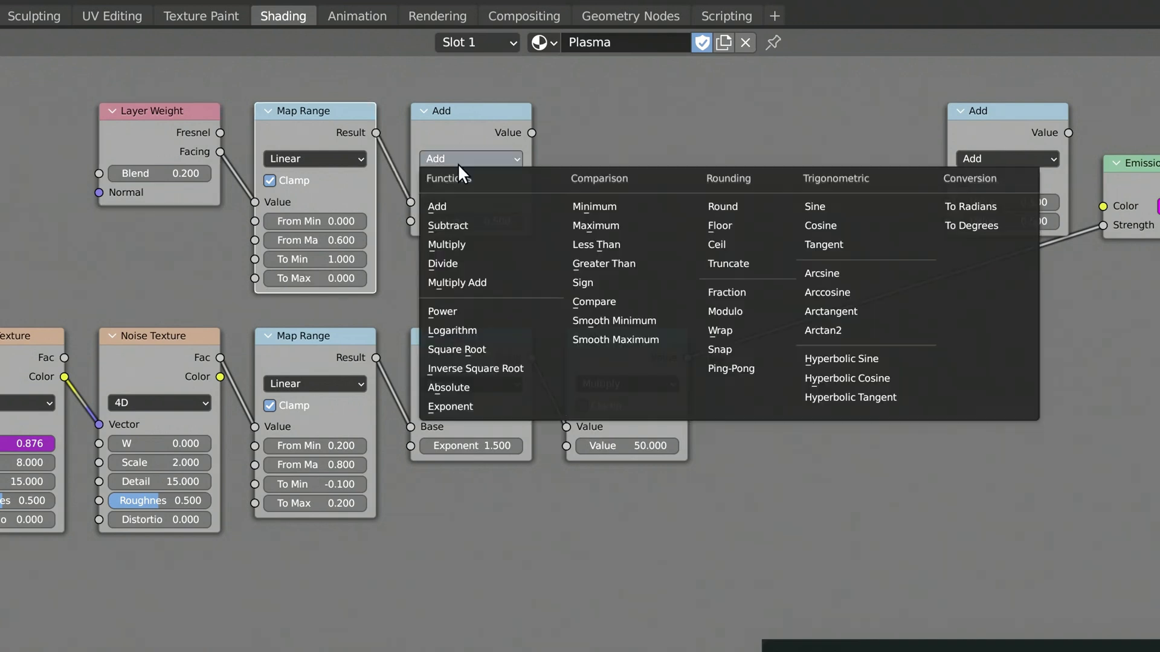
{"action": "left_click", "coordinate": [441, 311]}
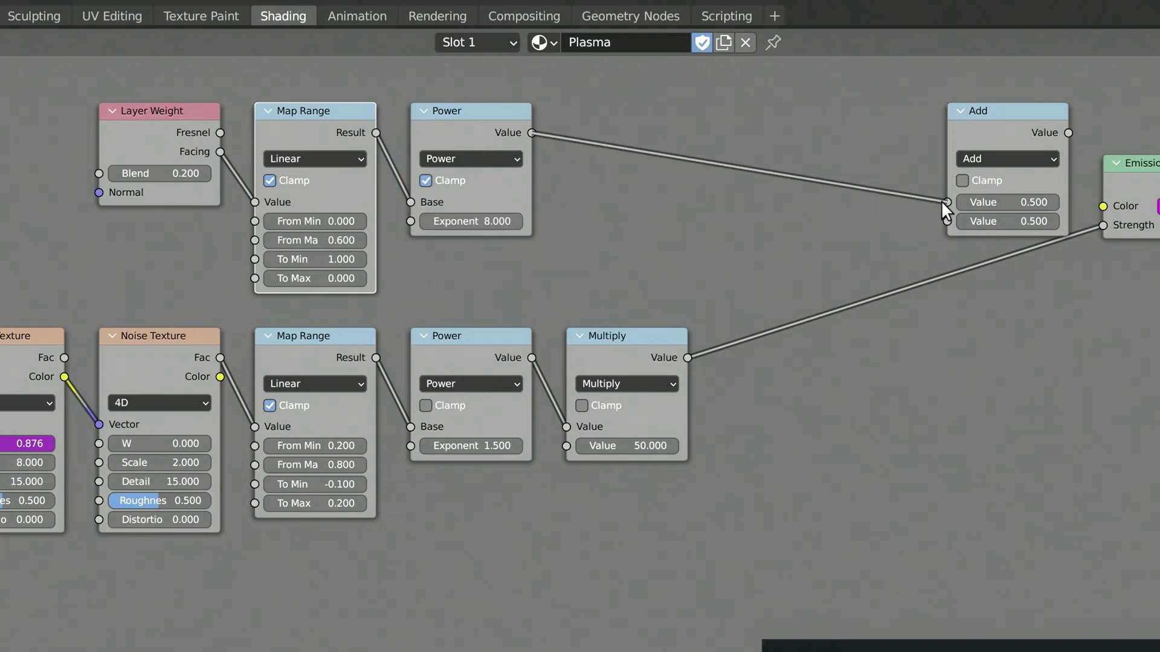
{"action": "left_click", "coordinate": [1005, 158]}
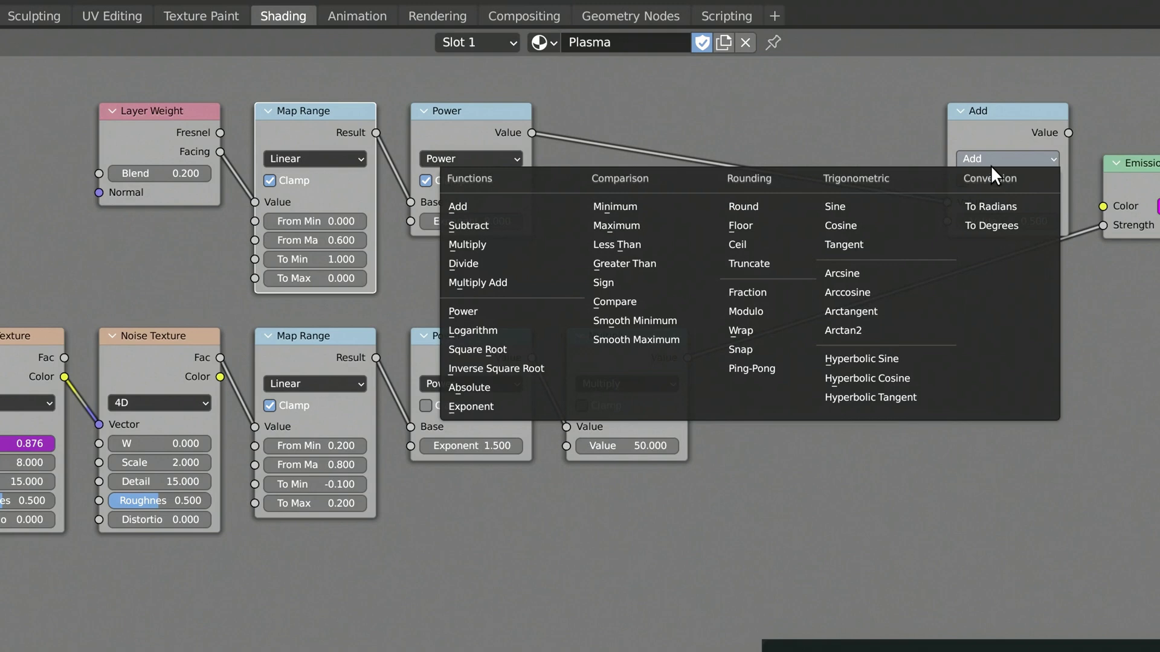
{"action": "mouse_move", "coordinate": [466, 245]}
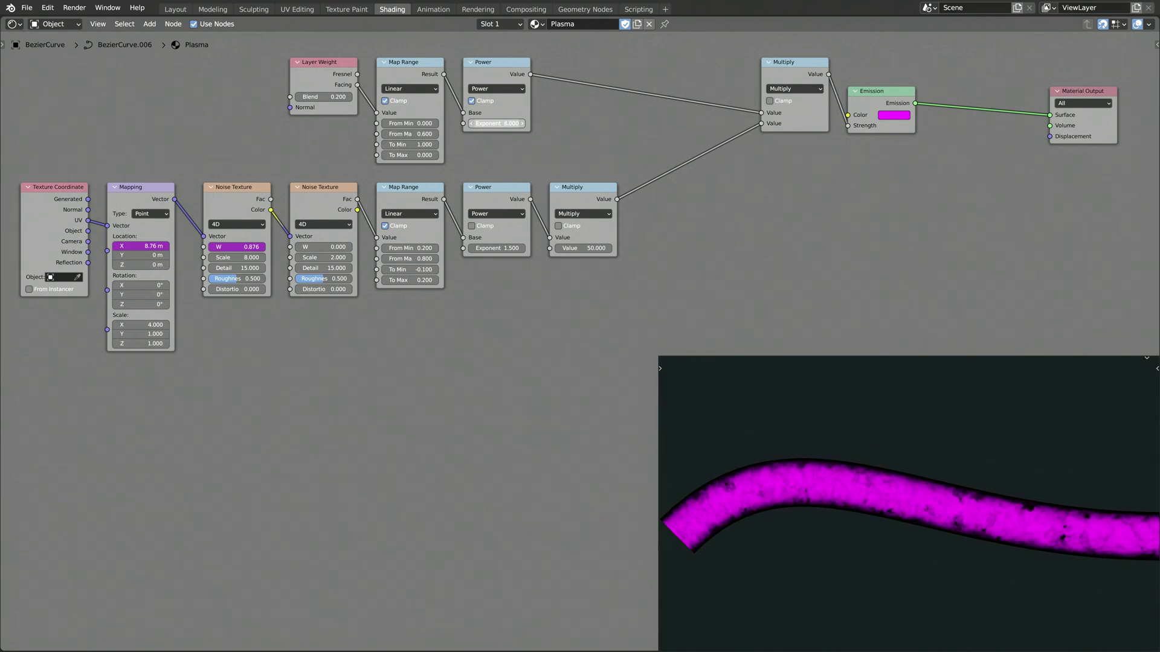
Step: Add a Layout Frame around the plasma nodes and rename it 'Plasma'
{"action": "left_click", "coordinate": [149, 24]}
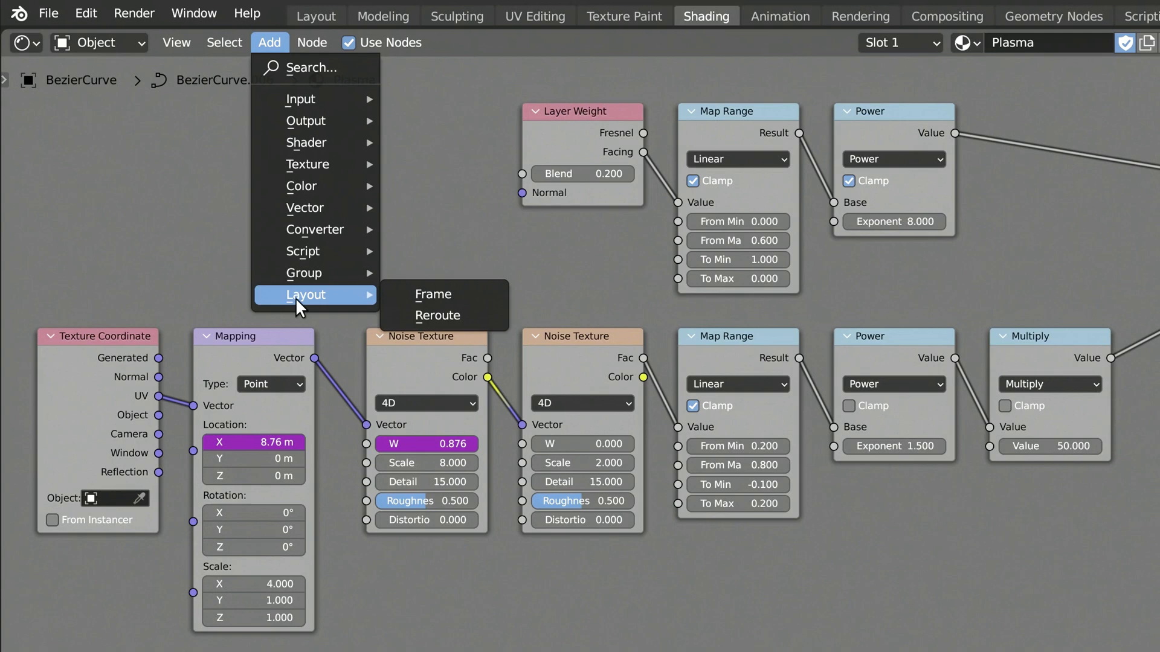
{"action": "left_click", "coordinate": [433, 294]}
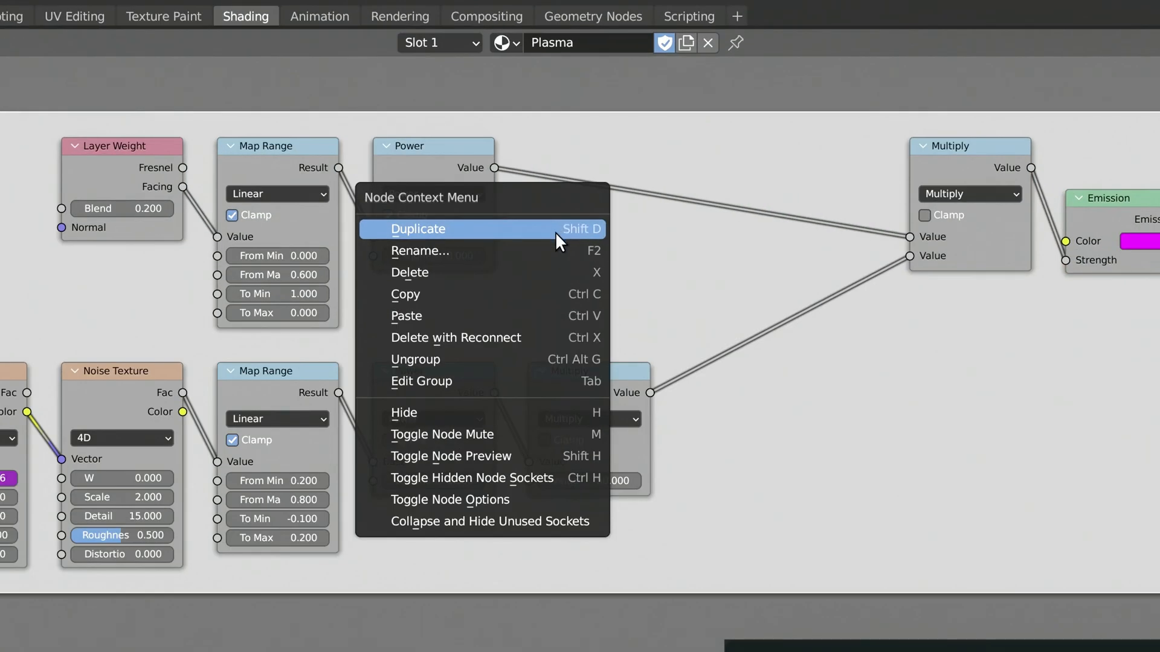
{"action": "left_click", "coordinate": [421, 250]}
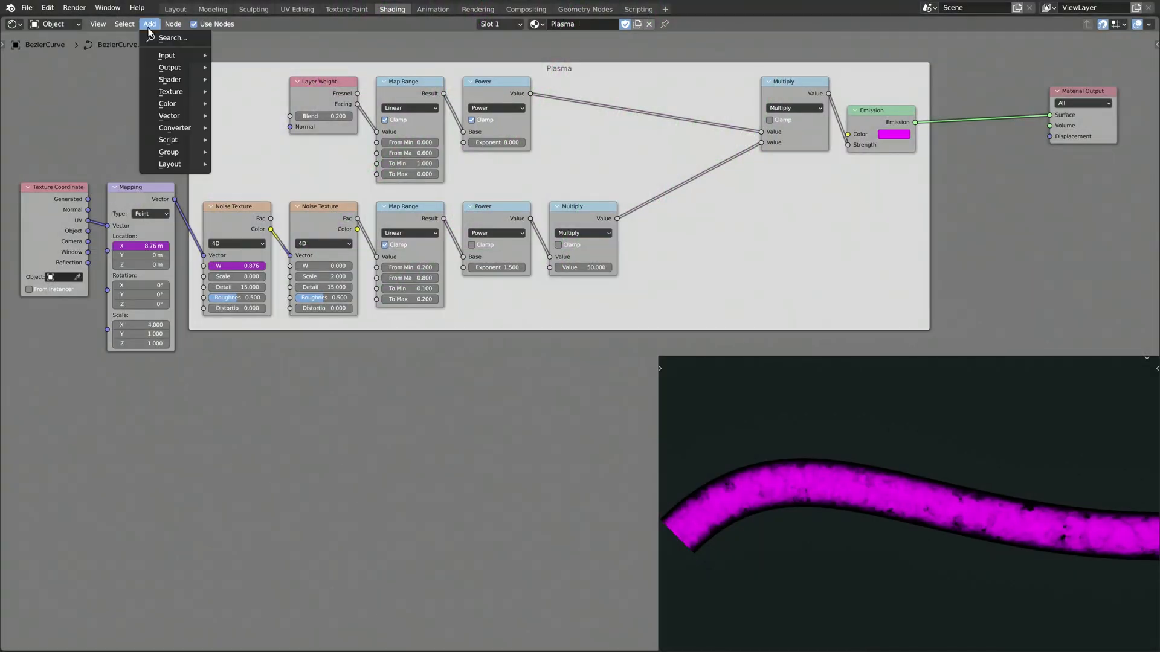
Step: Add Noise, Voronoi, Map Range and Math nodes, setting the first Math node to Power
{"action": "left_click", "coordinate": [196, 348]}
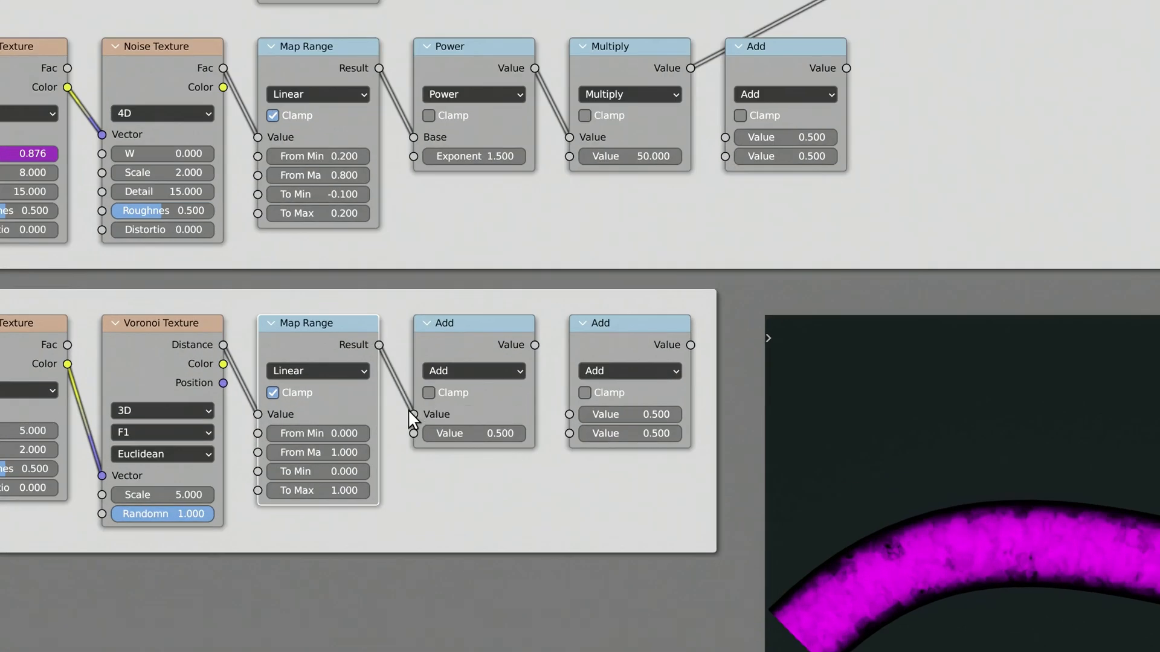
{"action": "left_click", "coordinate": [474, 371]}
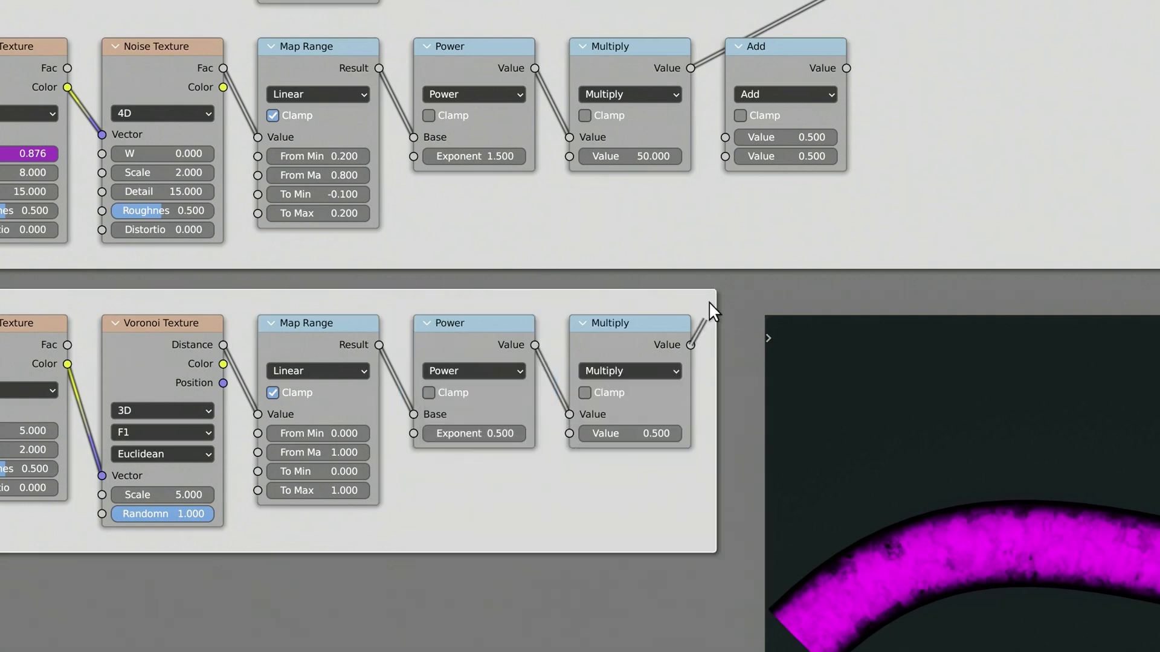
{"action": "scroll", "scroll_direction": "down", "scroll_amount": 3}
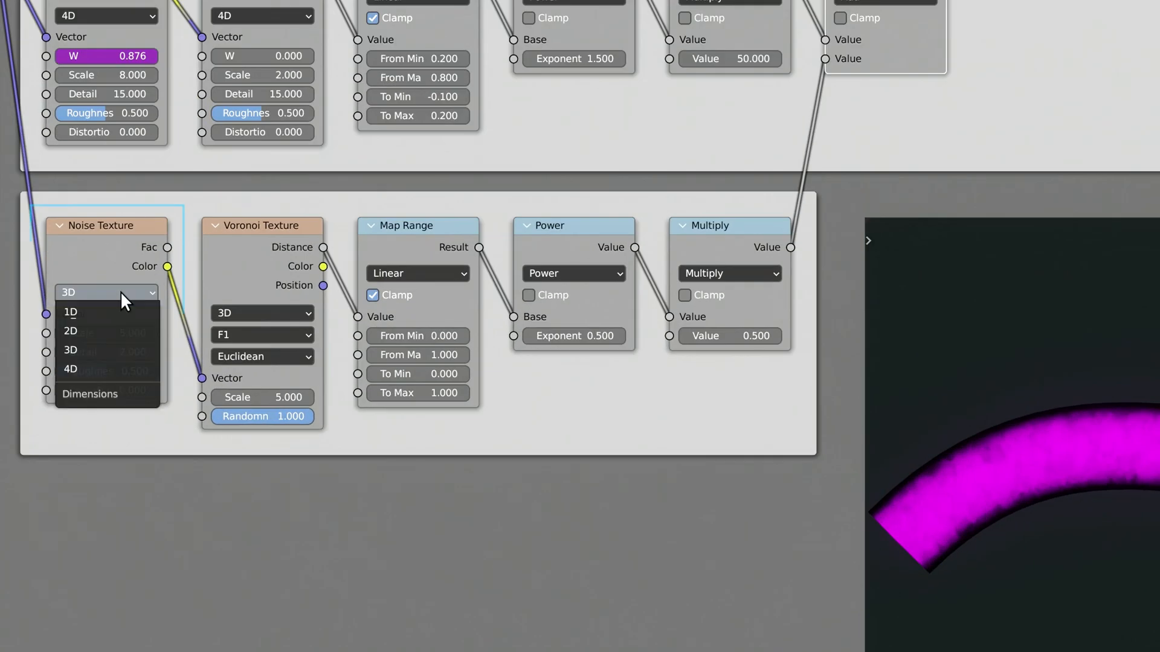
Step: Make the new noise 4D and set the Voronoi texture to 2D with Scale 0.4
{"action": "left_click", "coordinate": [70, 369]}
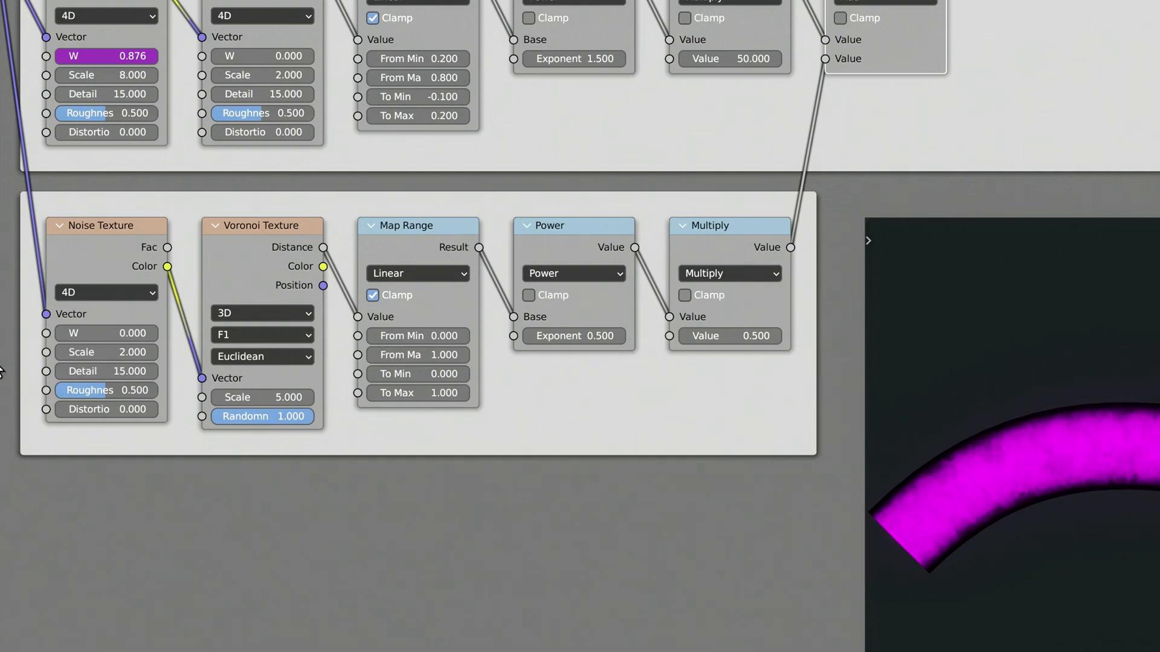
{"action": "left_click", "coordinate": [262, 312]}
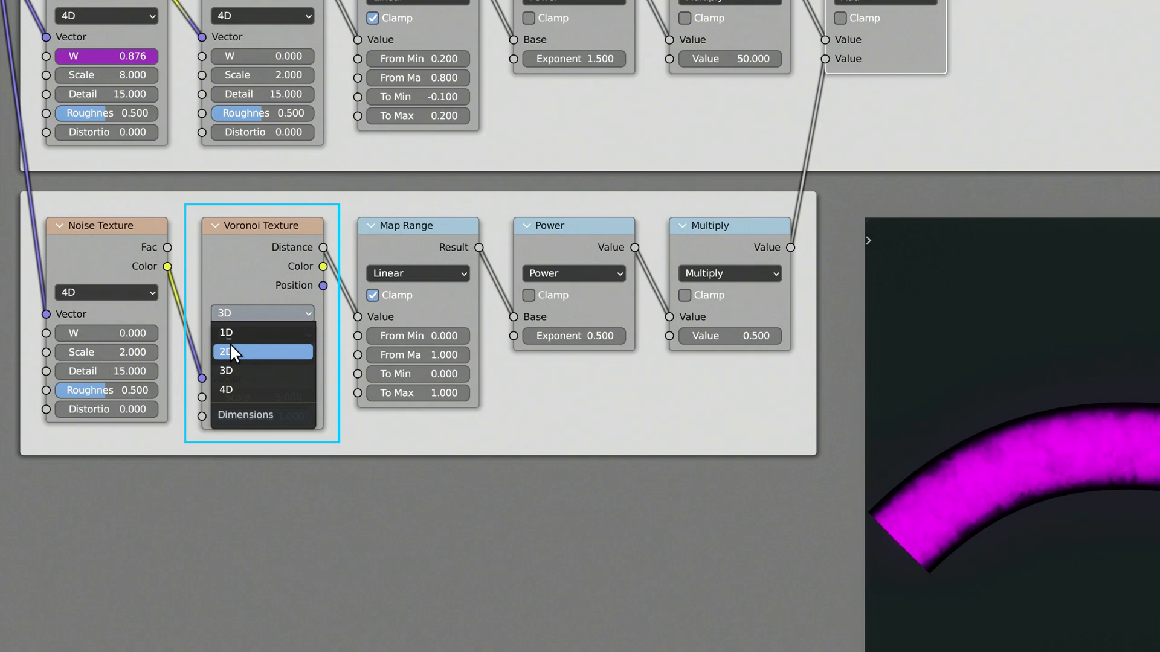
{"action": "left_click", "coordinate": [261, 351]}
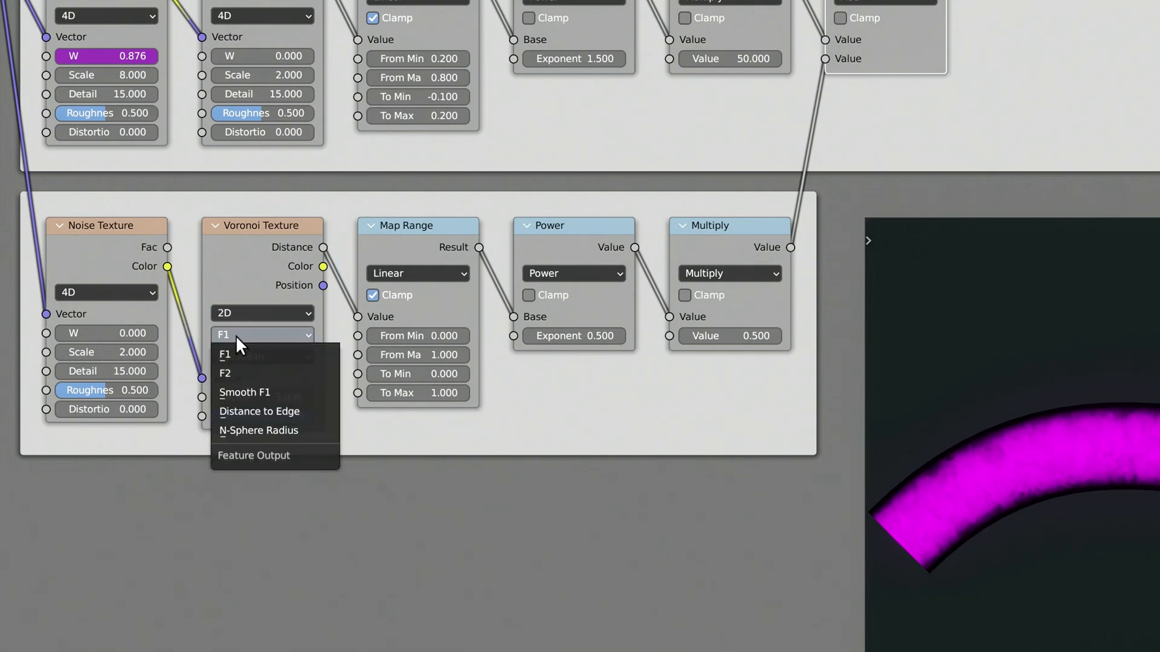
{"action": "left_click", "coordinate": [259, 412]}
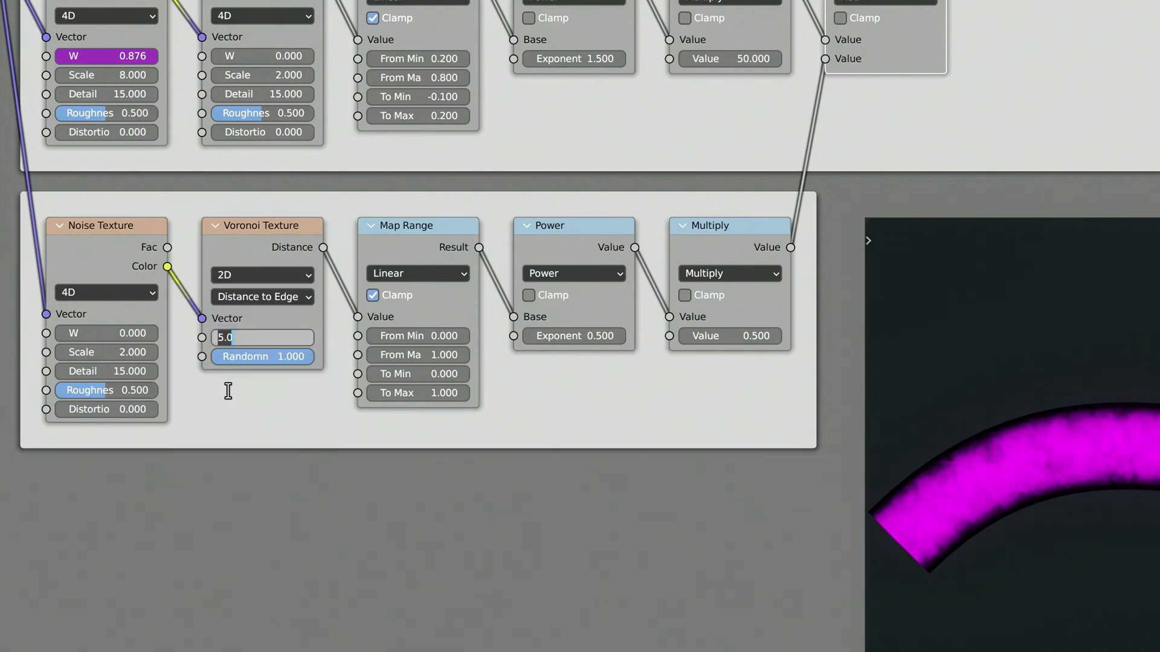
{"action": "key", "text": "Return"}
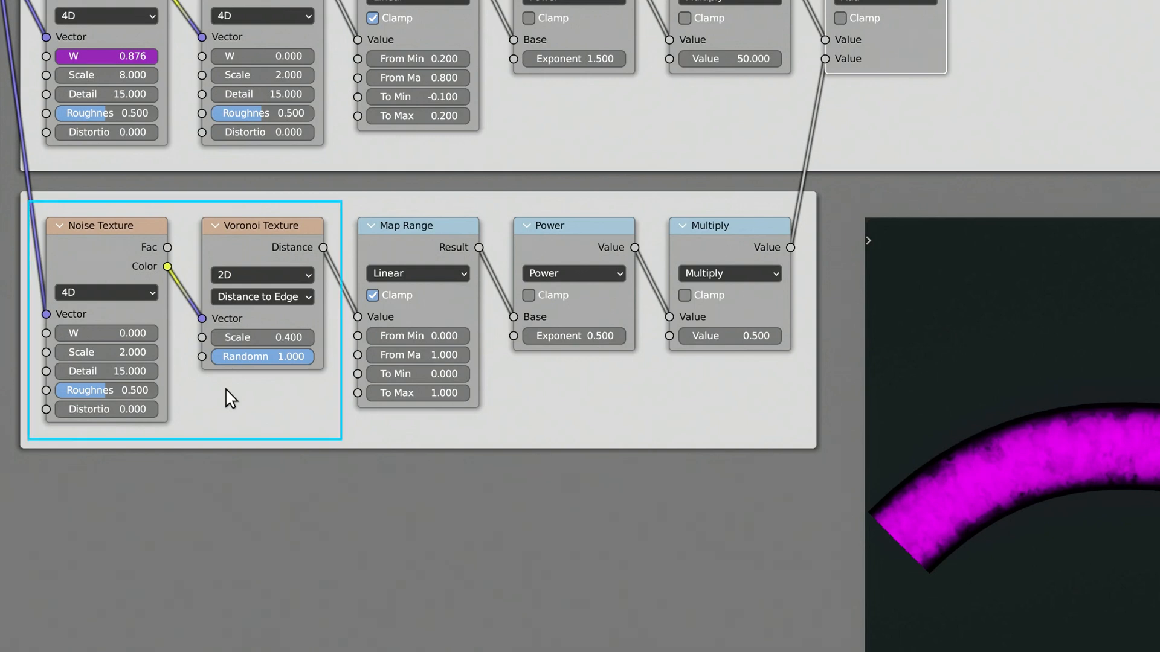
Step: Set Map Range From Max 0.002 inverted, Power exponent 1.5 and Multiply 200
{"action": "left_click", "coordinate": [231, 398]}
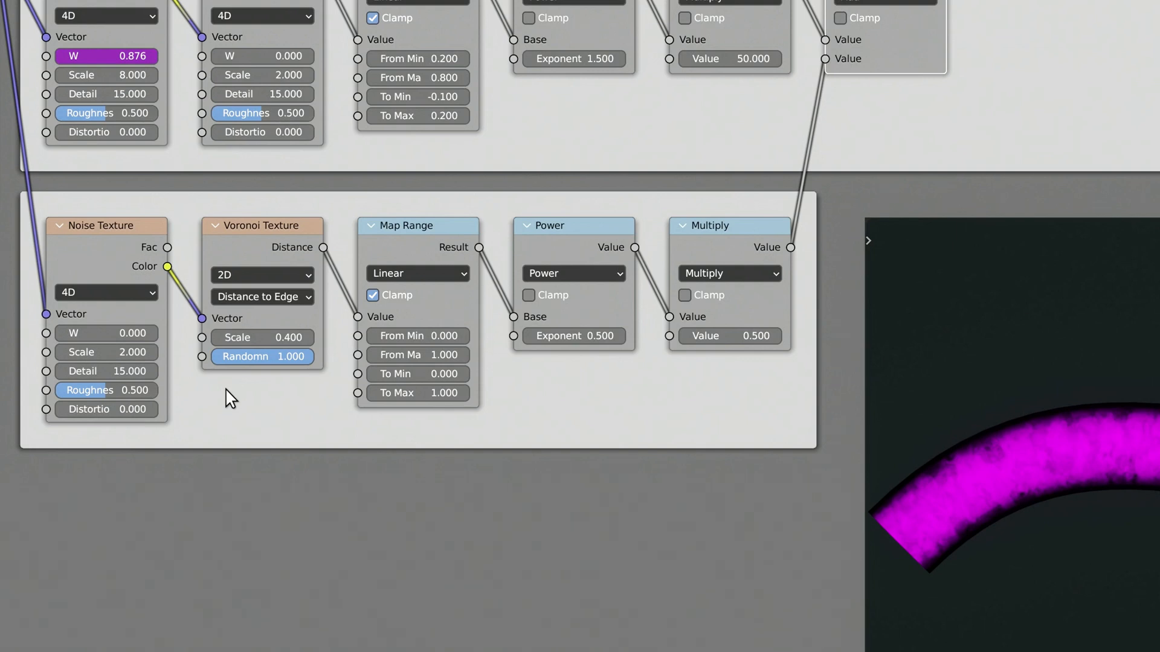
{"action": "double_click", "coordinate": [417, 355]}
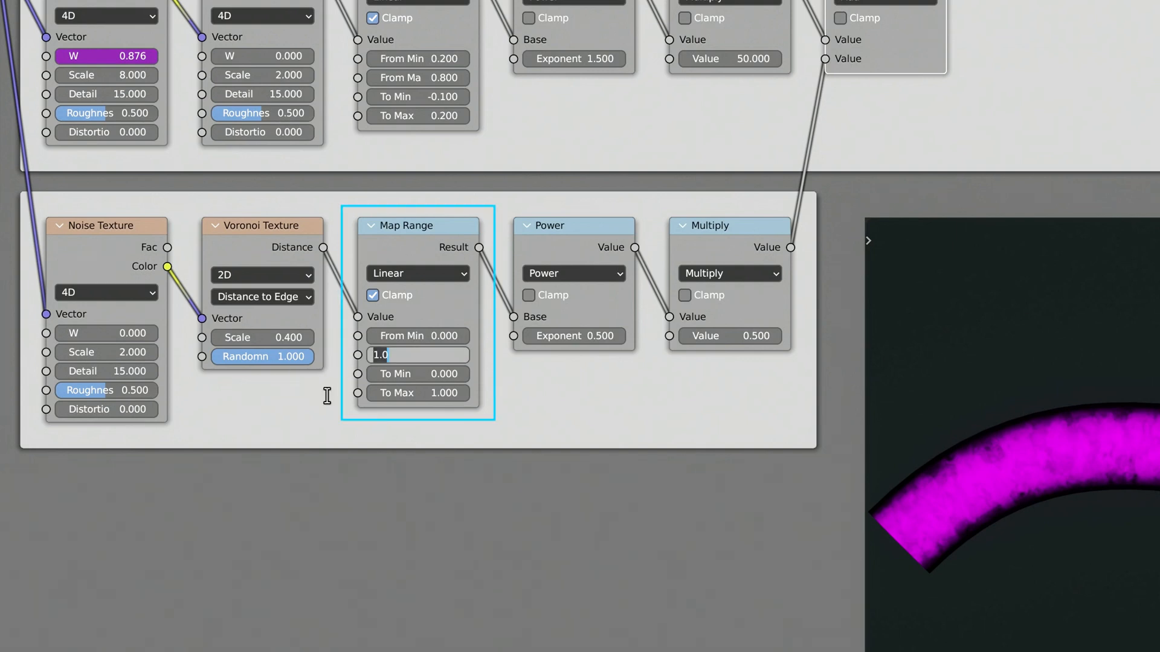
{"action": "type", "text": "0.0"}
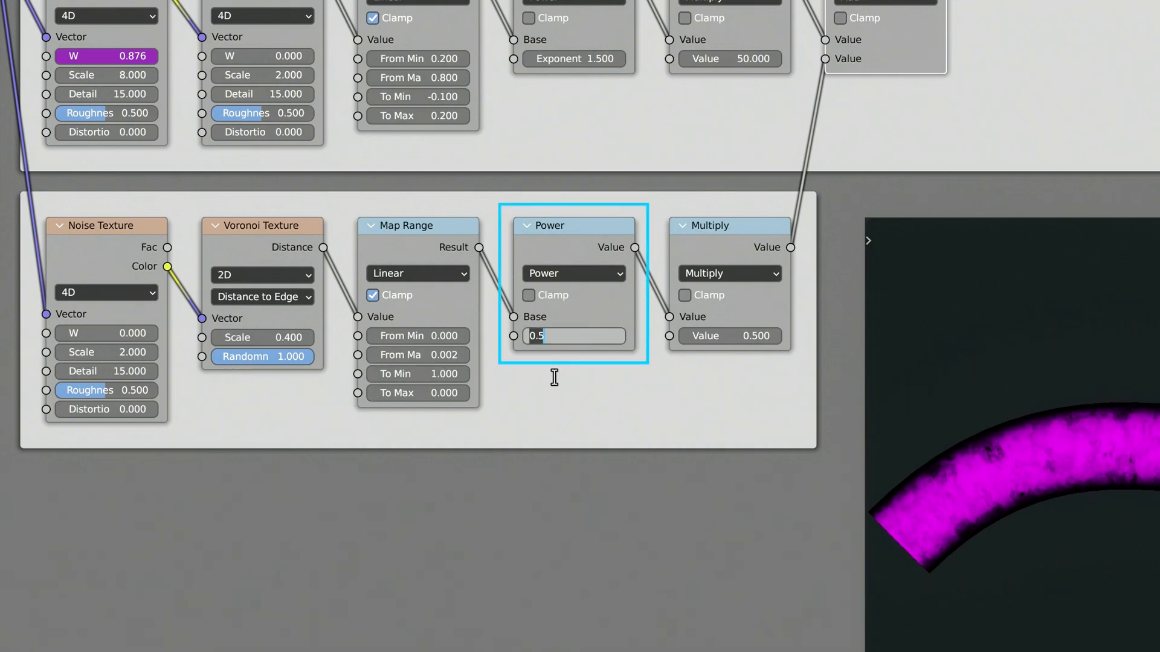
{"action": "key", "text": "Return"}
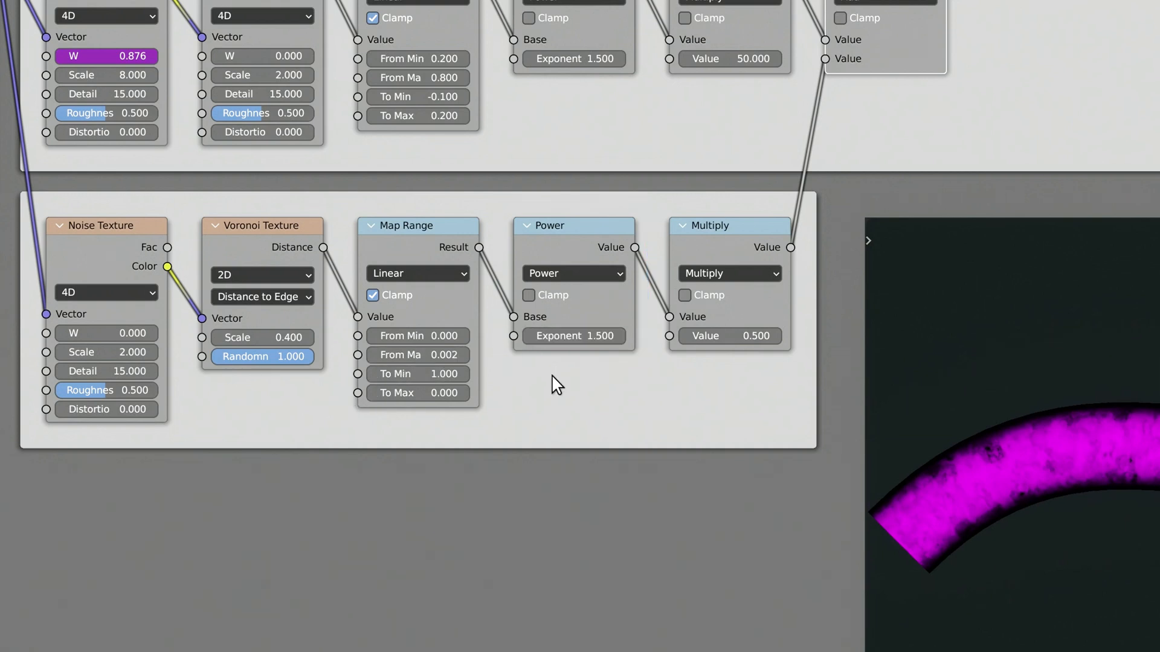
{"action": "double_click", "coordinate": [728, 336]}
{"action": "type", "text": "200.000"}
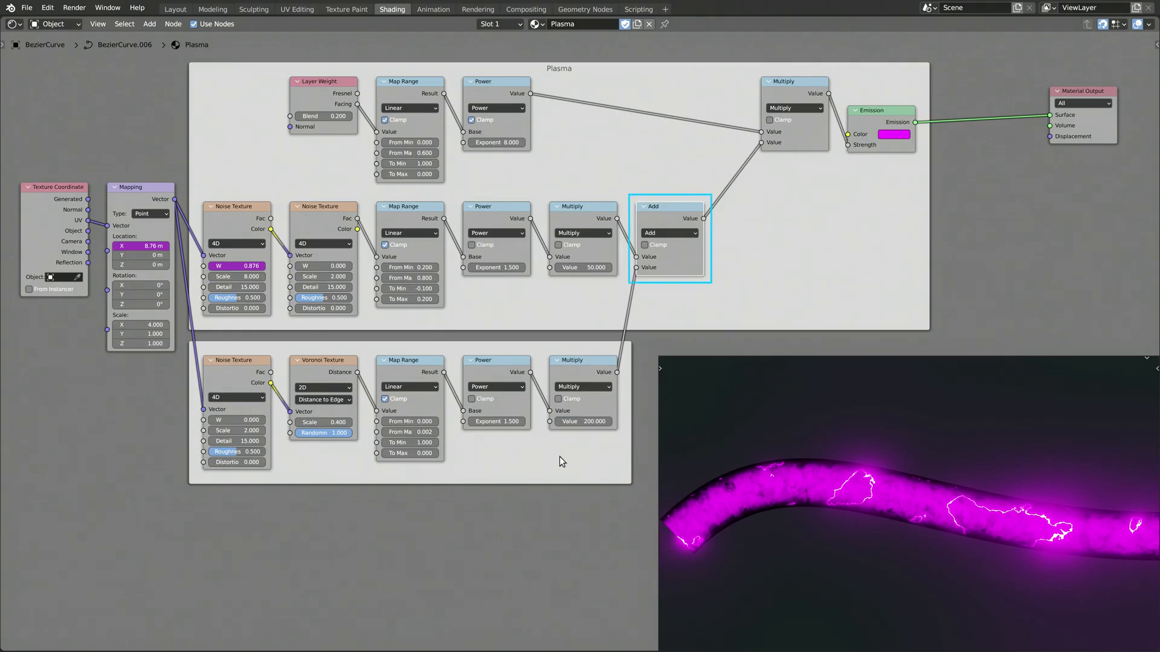
Step: Drive the lower Noise Texture W with a #frame expression and label its frame Highlights
{"action": "left_click", "coordinate": [560, 461]}
{"action": "type", "text": "#"}
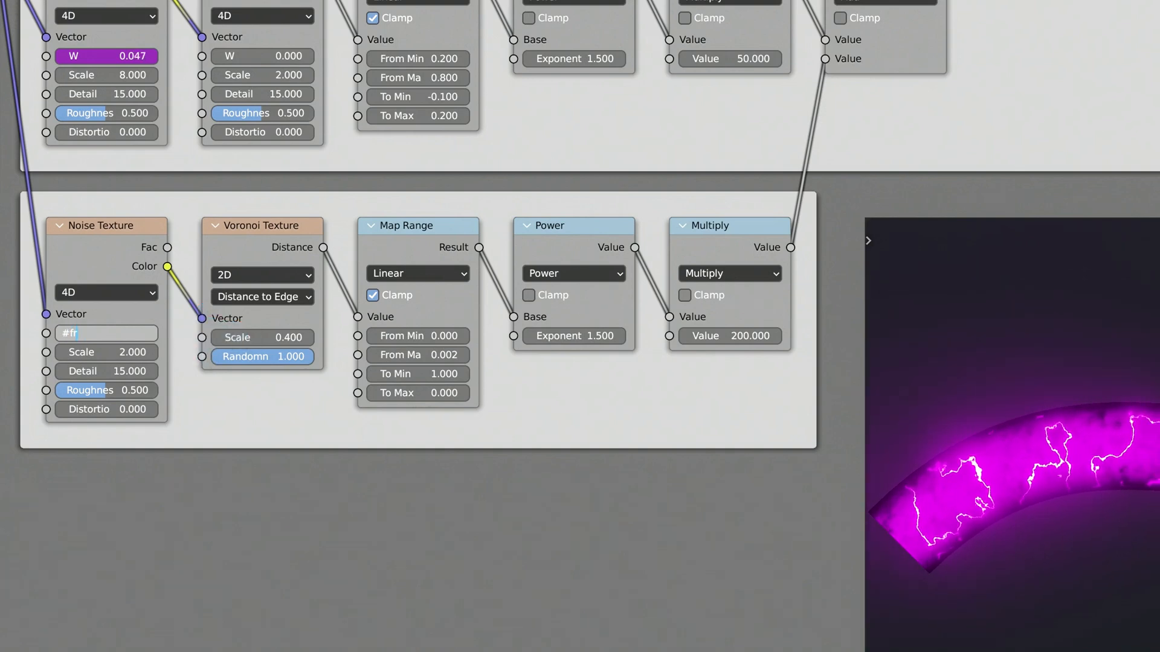
{"action": "type", "text": "frame/"}
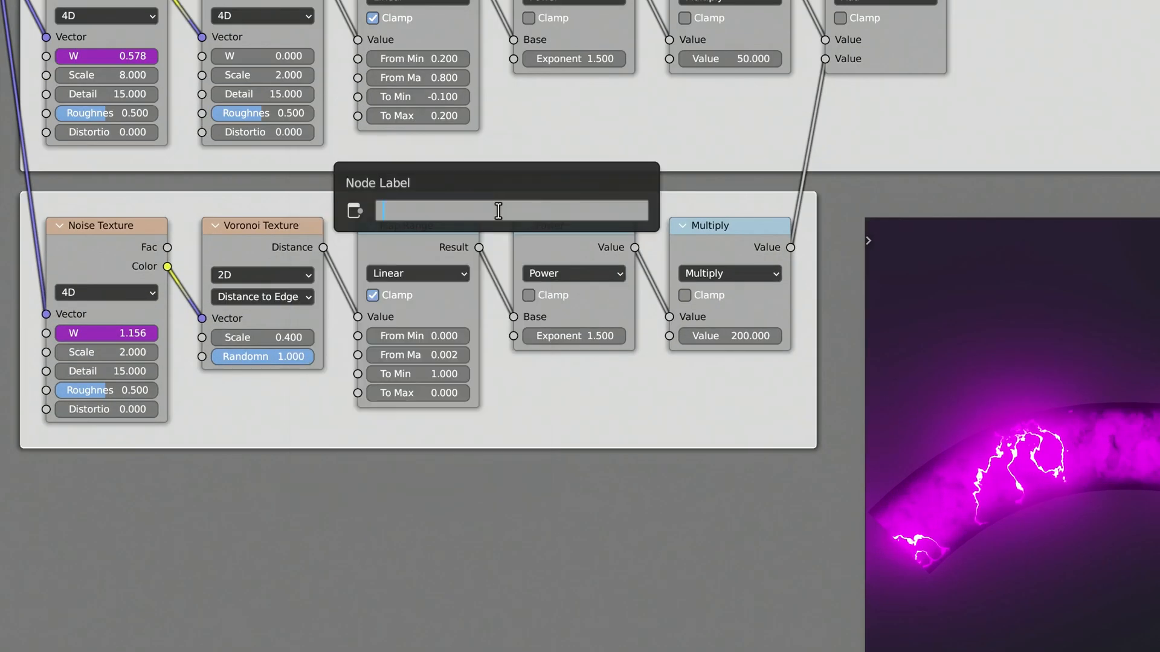
{"action": "type", "text": "Highl"}
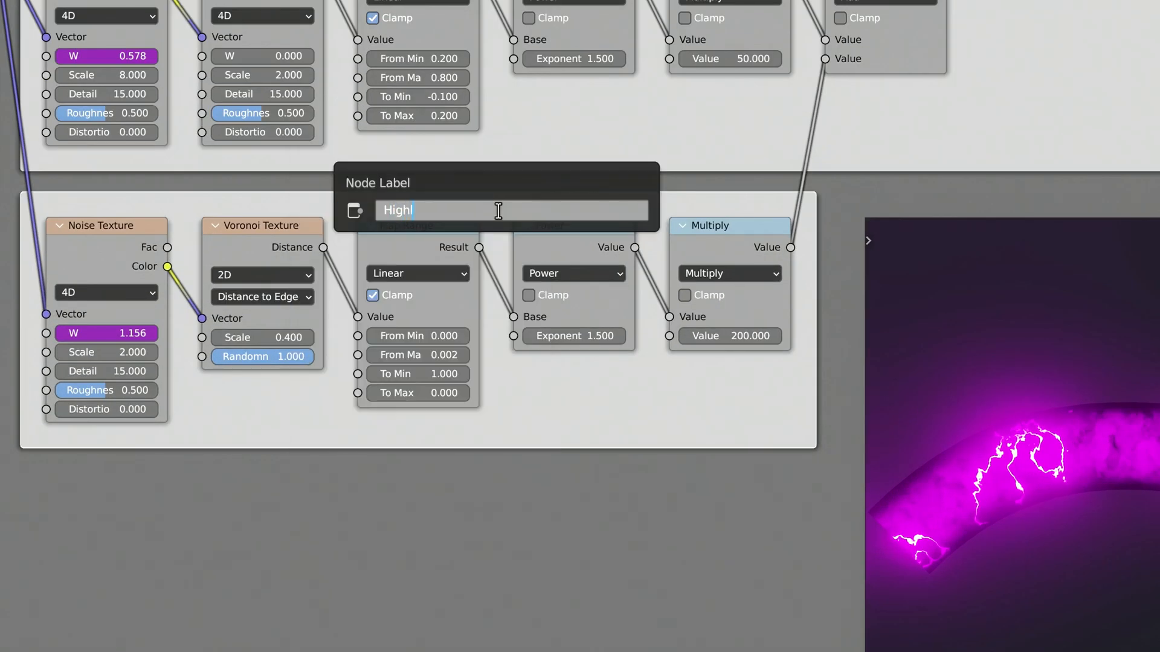
{"action": "key", "text": "Return"}
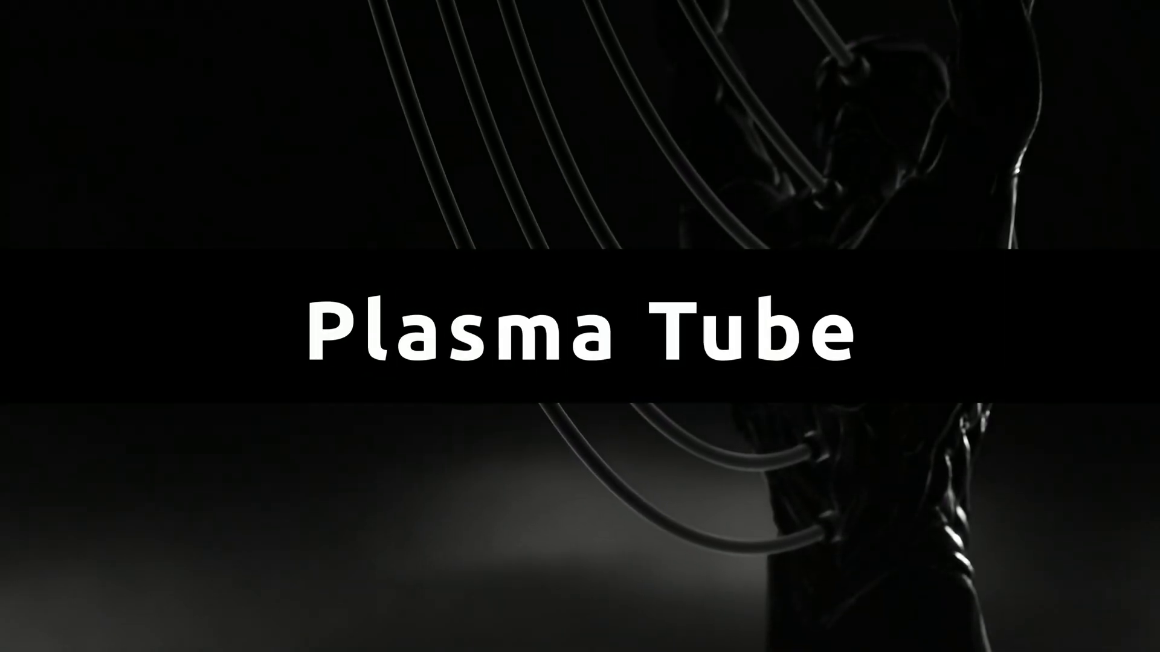
{"action": "left_click", "coordinate": [150, 24]}
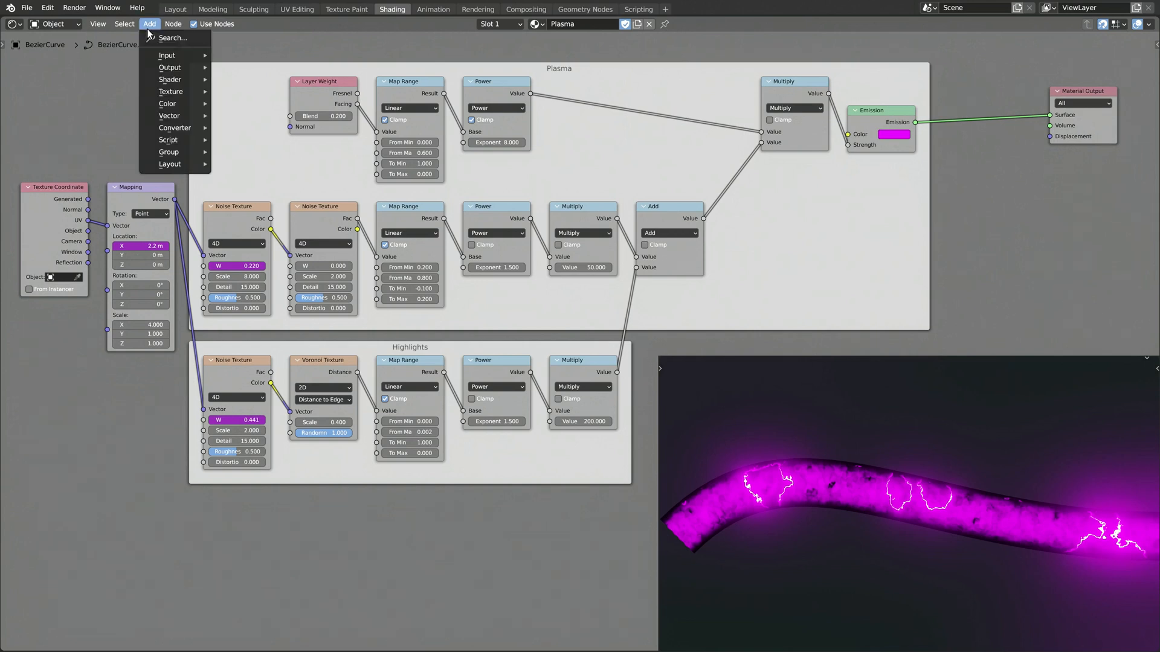
Step: Add a new frame below Highlights and label it Tube
{"action": "left_click", "coordinate": [230, 523]}
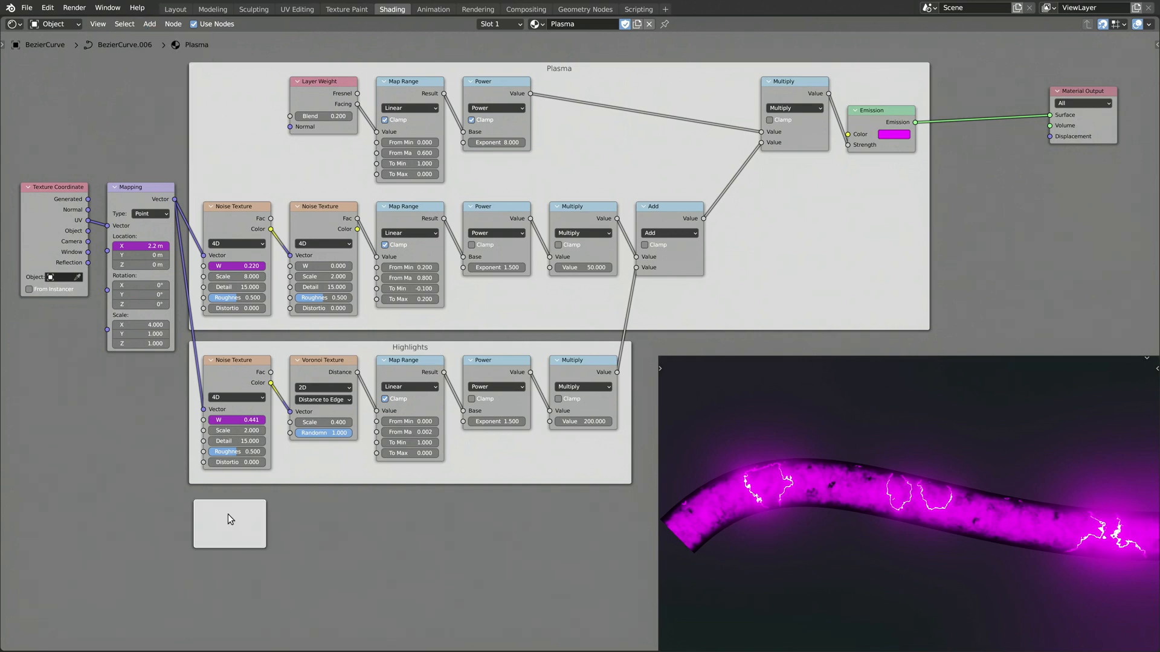
{"action": "right_click", "coordinate": [230, 520]}
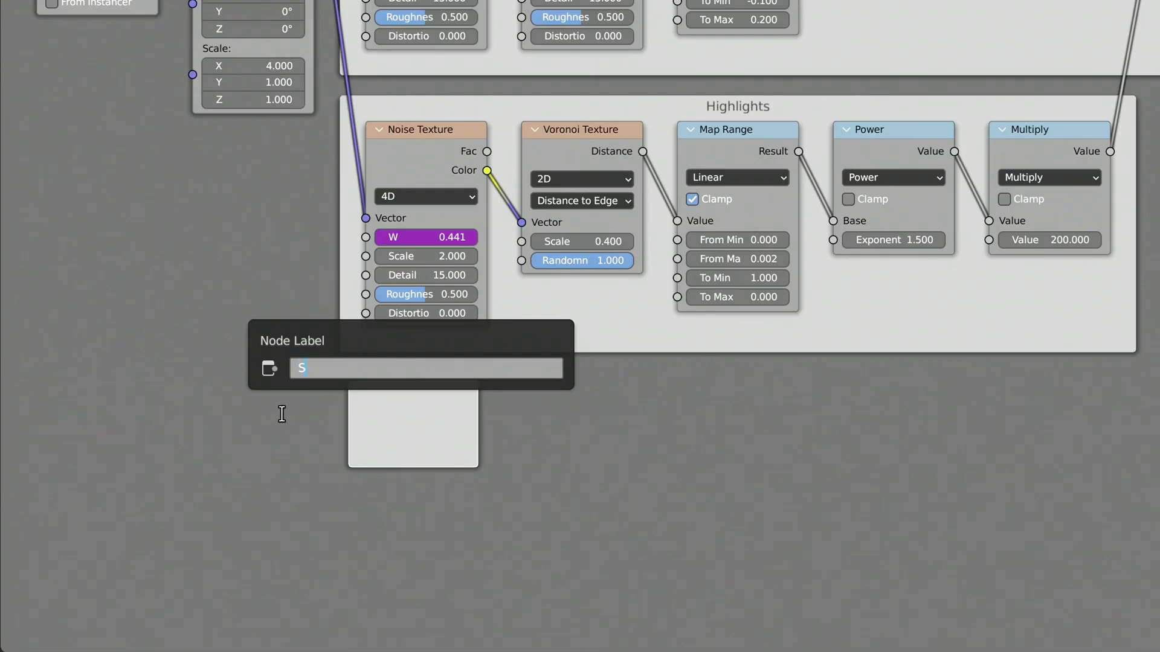
{"action": "type", "text": "UBSCRI"}
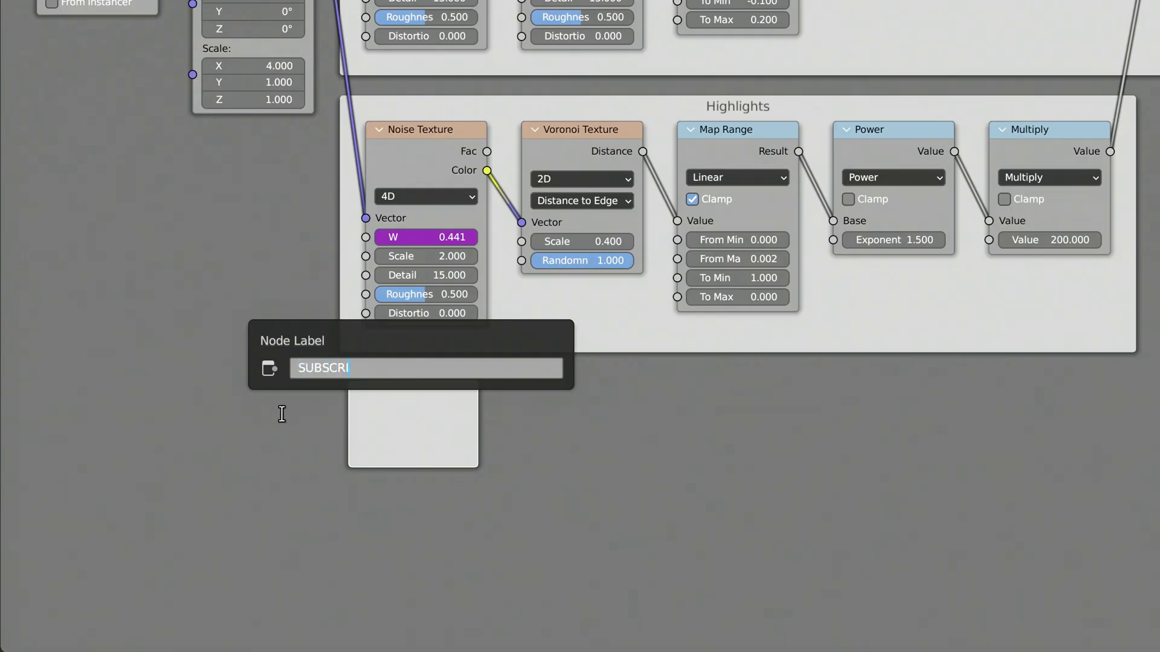
{"action": "type", "text": "T"}
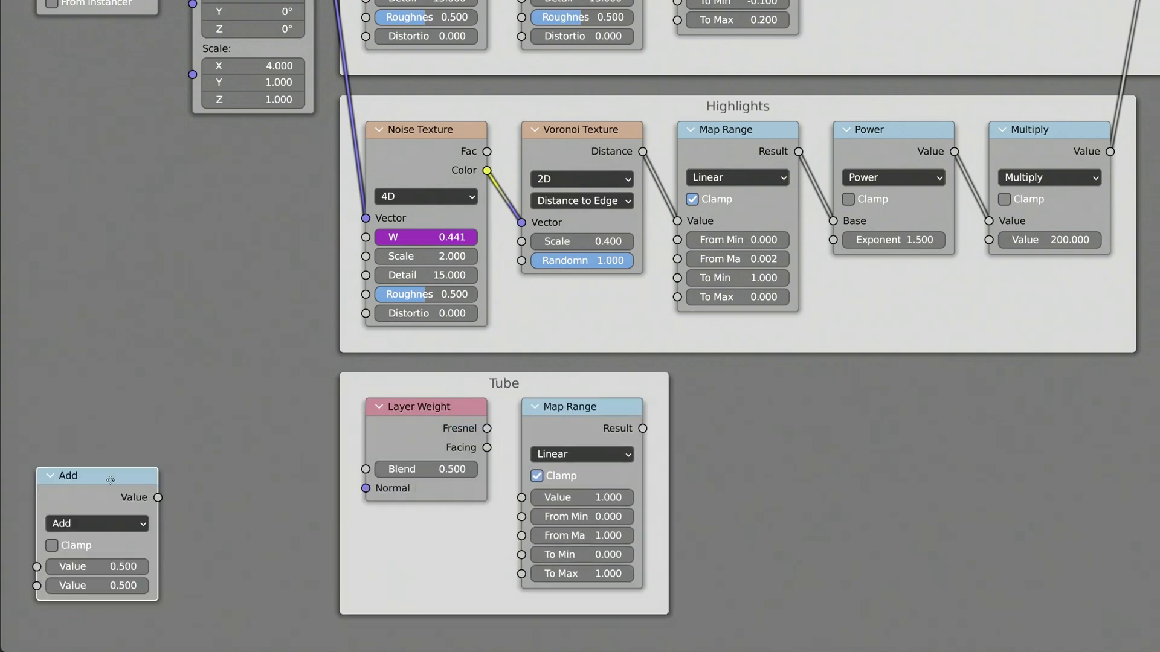
Step: Switch the Math node to Power and move the Emission node into the Tube frame
{"action": "left_click", "coordinate": [97, 523]}
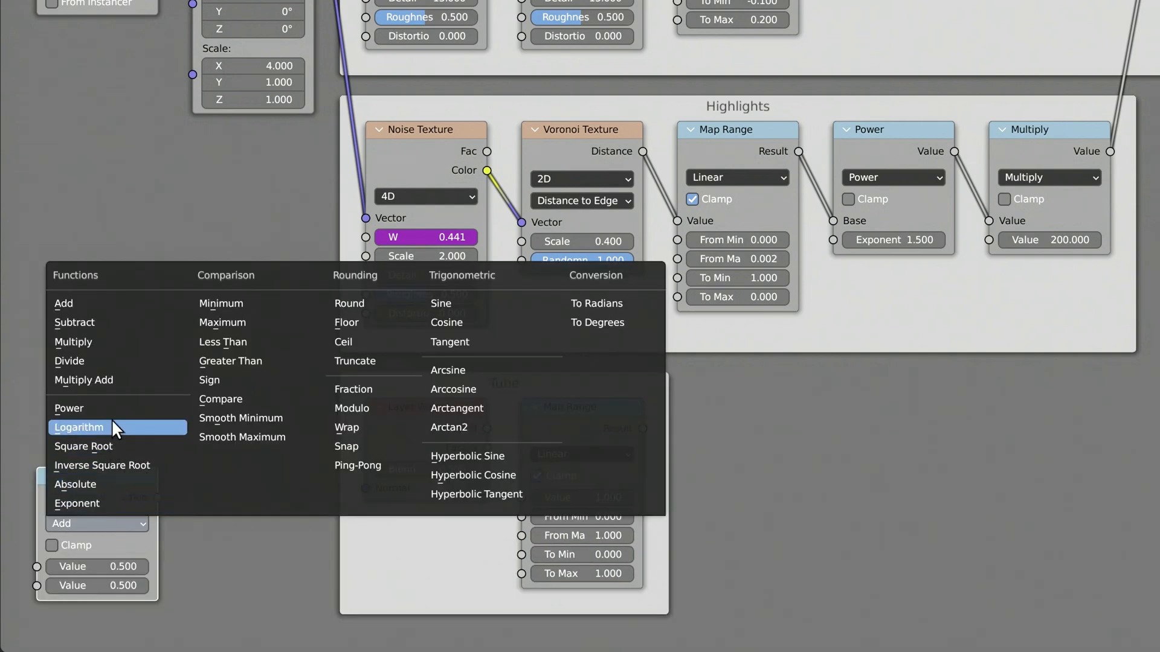
{"action": "left_click", "coordinate": [68, 409]}
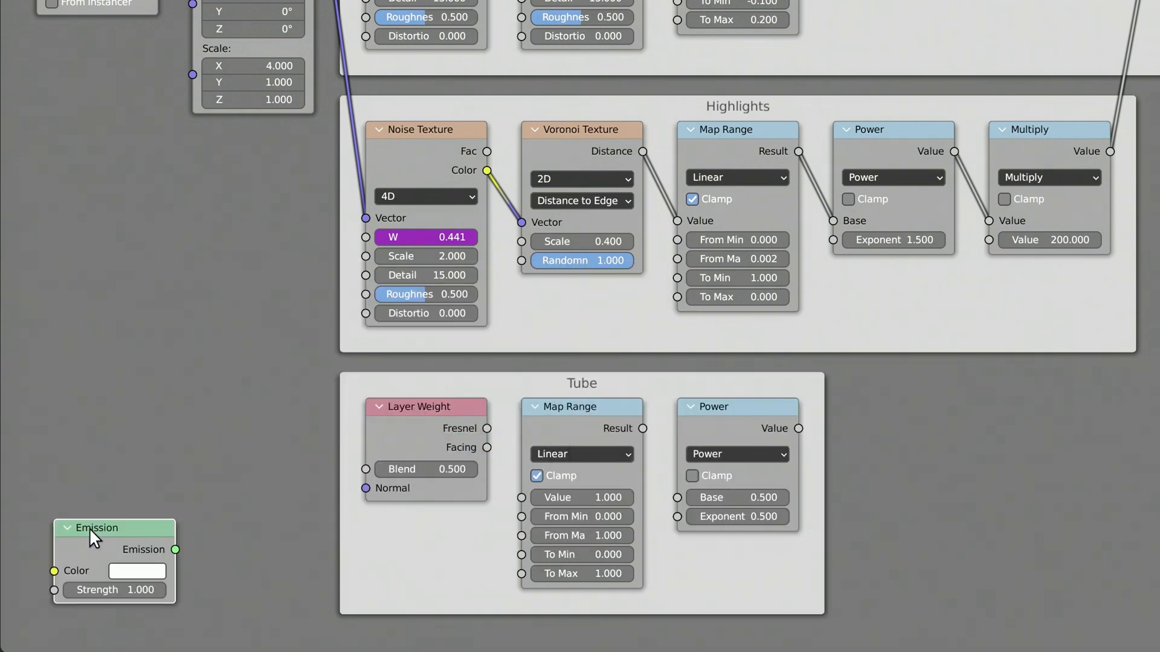
{"action": "left_click_drag", "start_coordinate": [95, 527], "coordinate": [536, 475]}
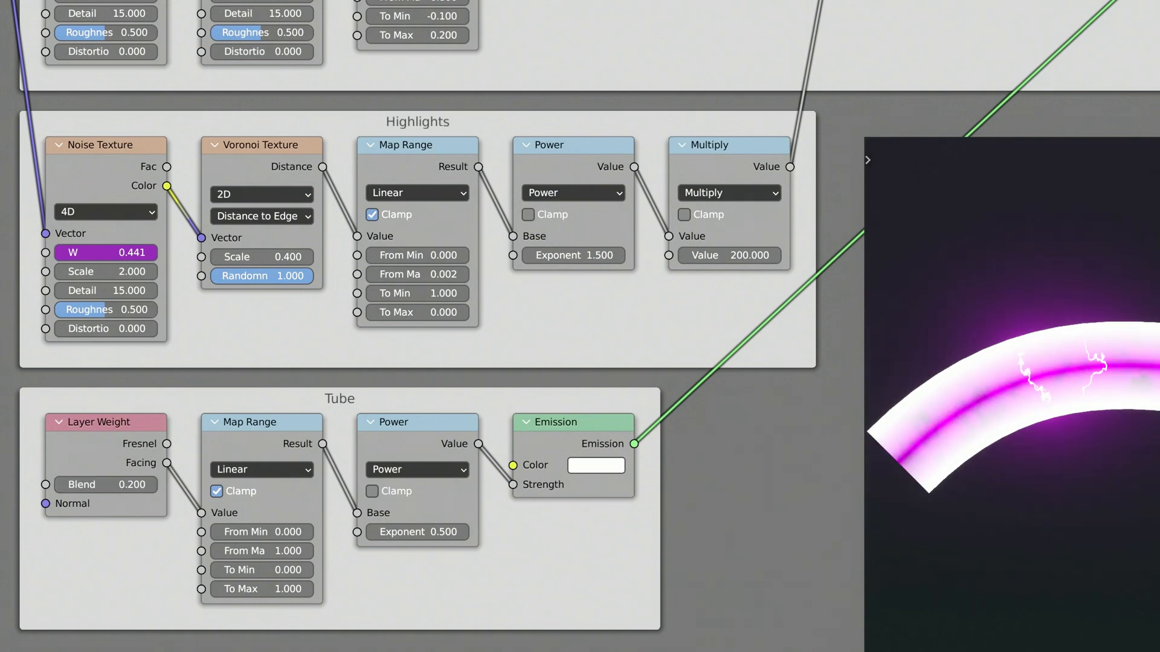
Step: Set the Tube Map Range To Max to 0.5 and choose the Emission colour
{"action": "double_click", "coordinate": [260, 589]}
{"action": "type", "text": "0.500"}
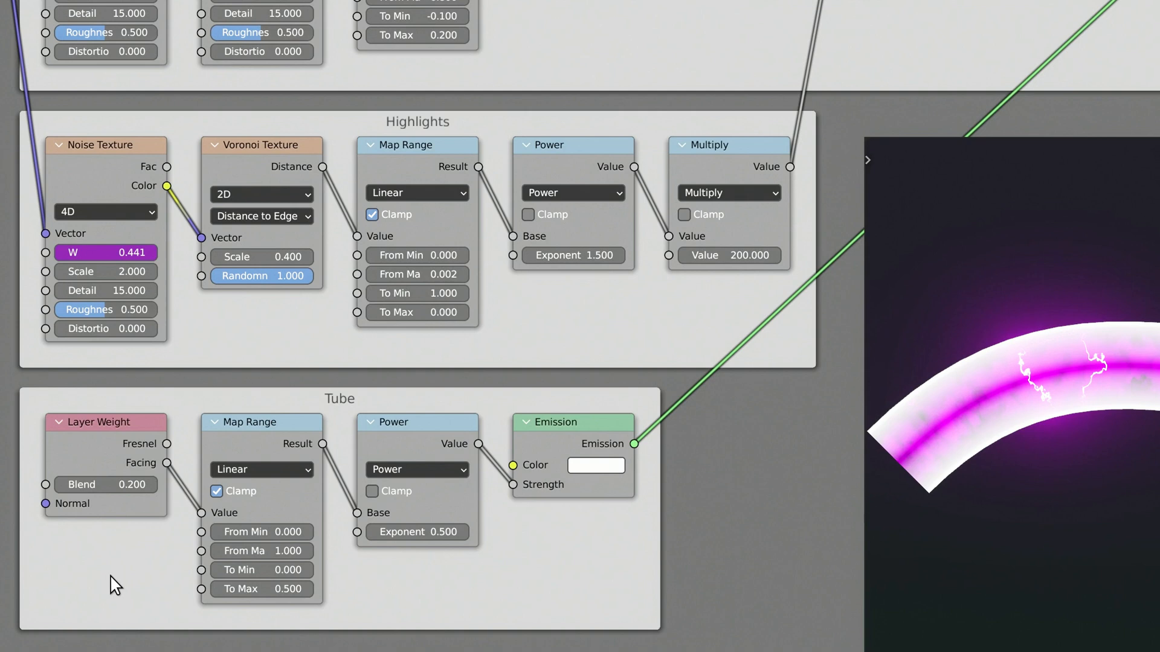
{"action": "mouse_move", "coordinate": [205, 573]}
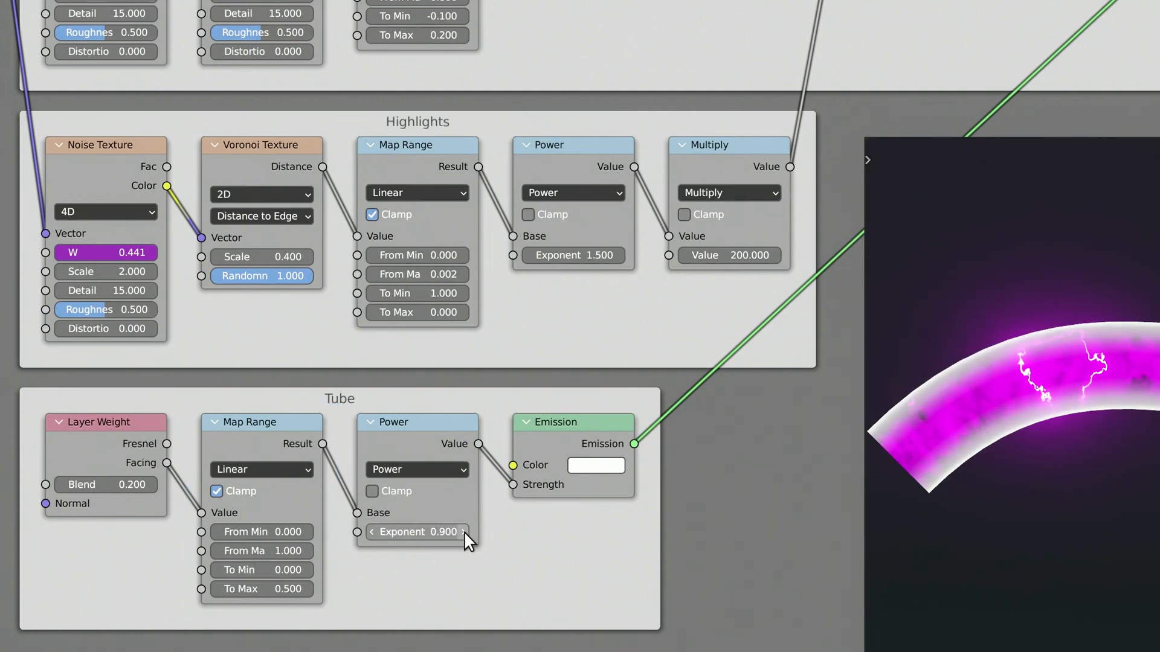
{"action": "left_click", "coordinate": [596, 465]}
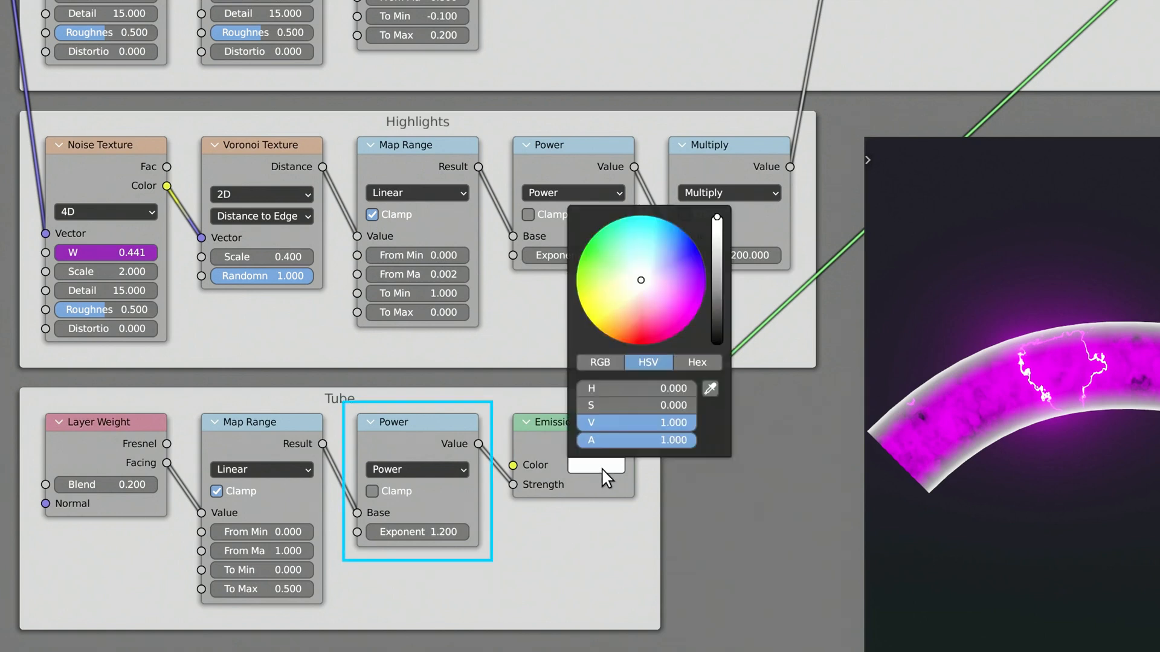